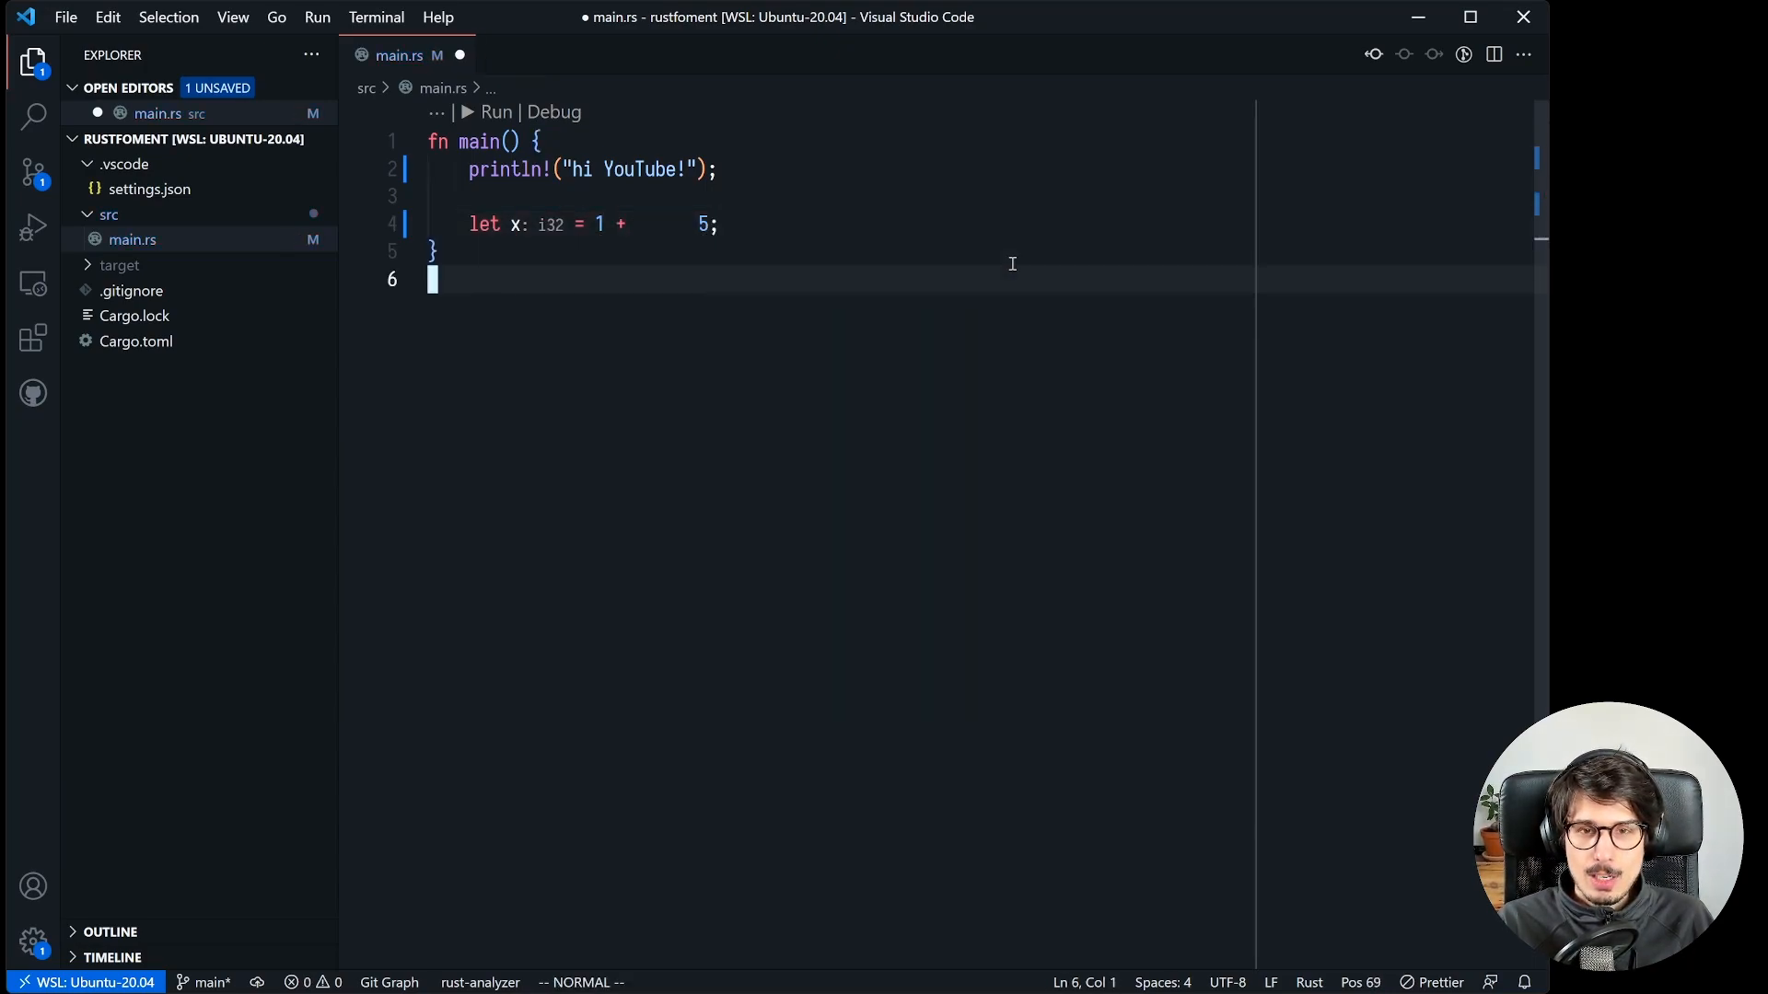
Save main.rs with the macabre include_str println and queue 'cargo fmt' in the terminal
key(ctrl+s)
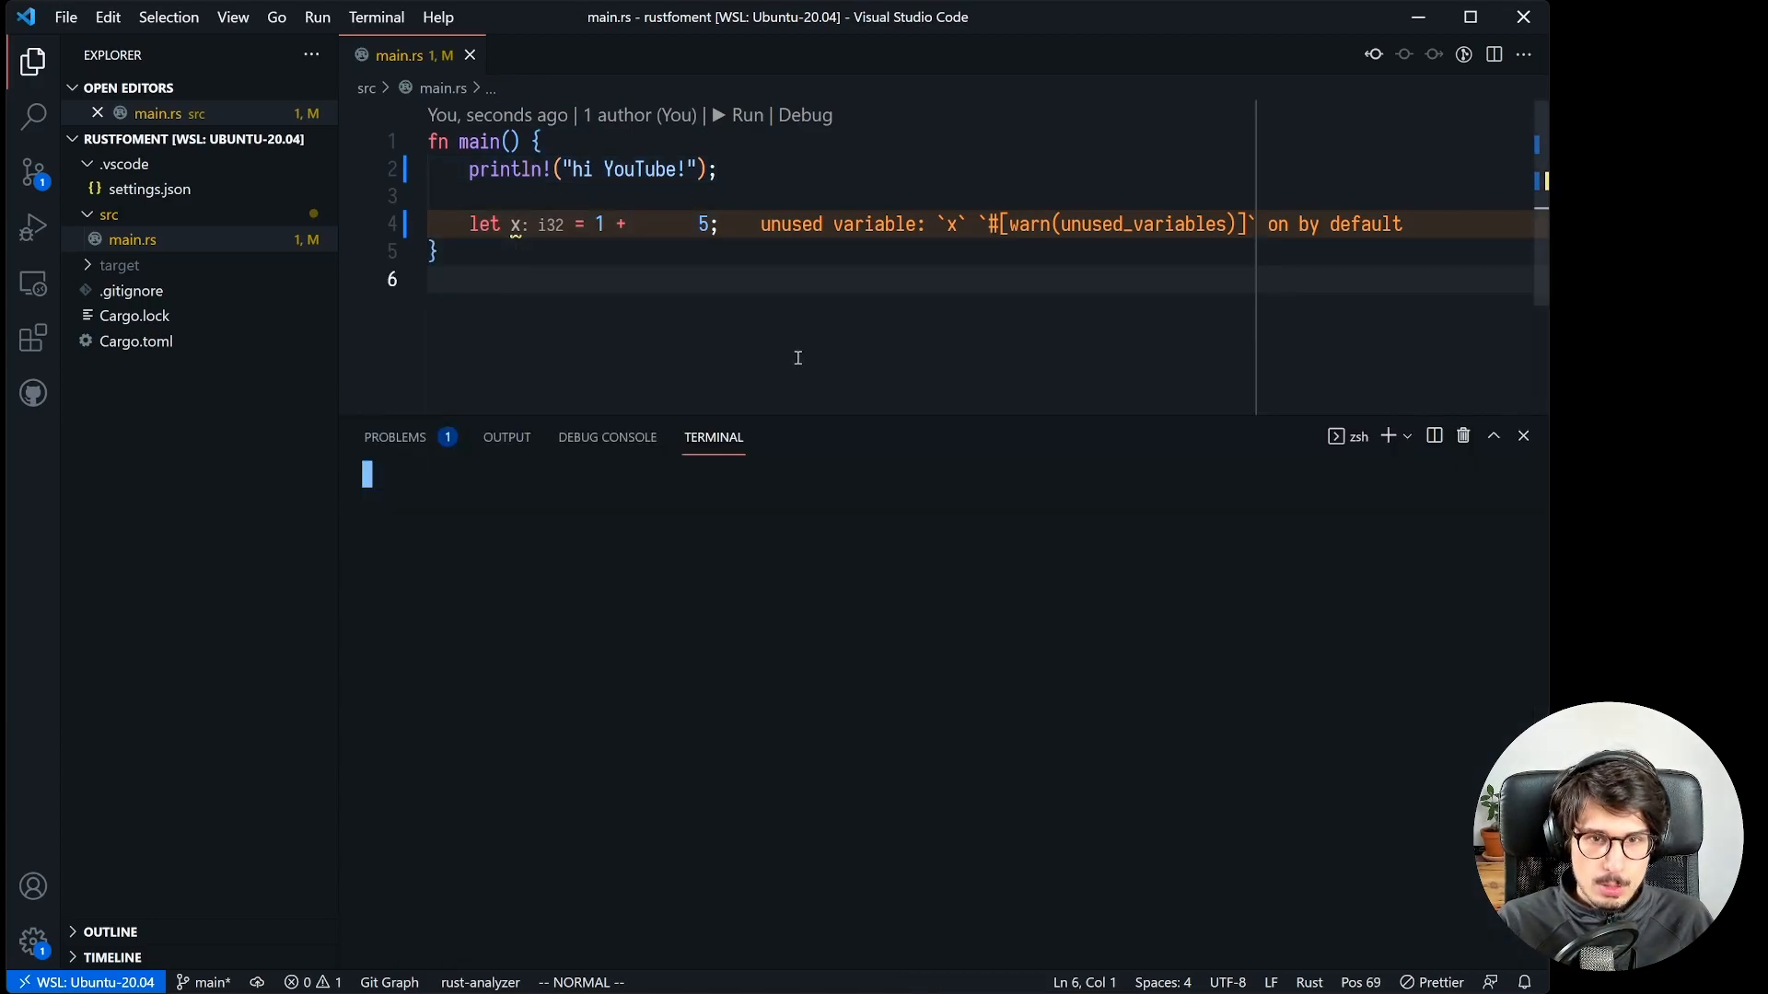
text(cargo fmt)
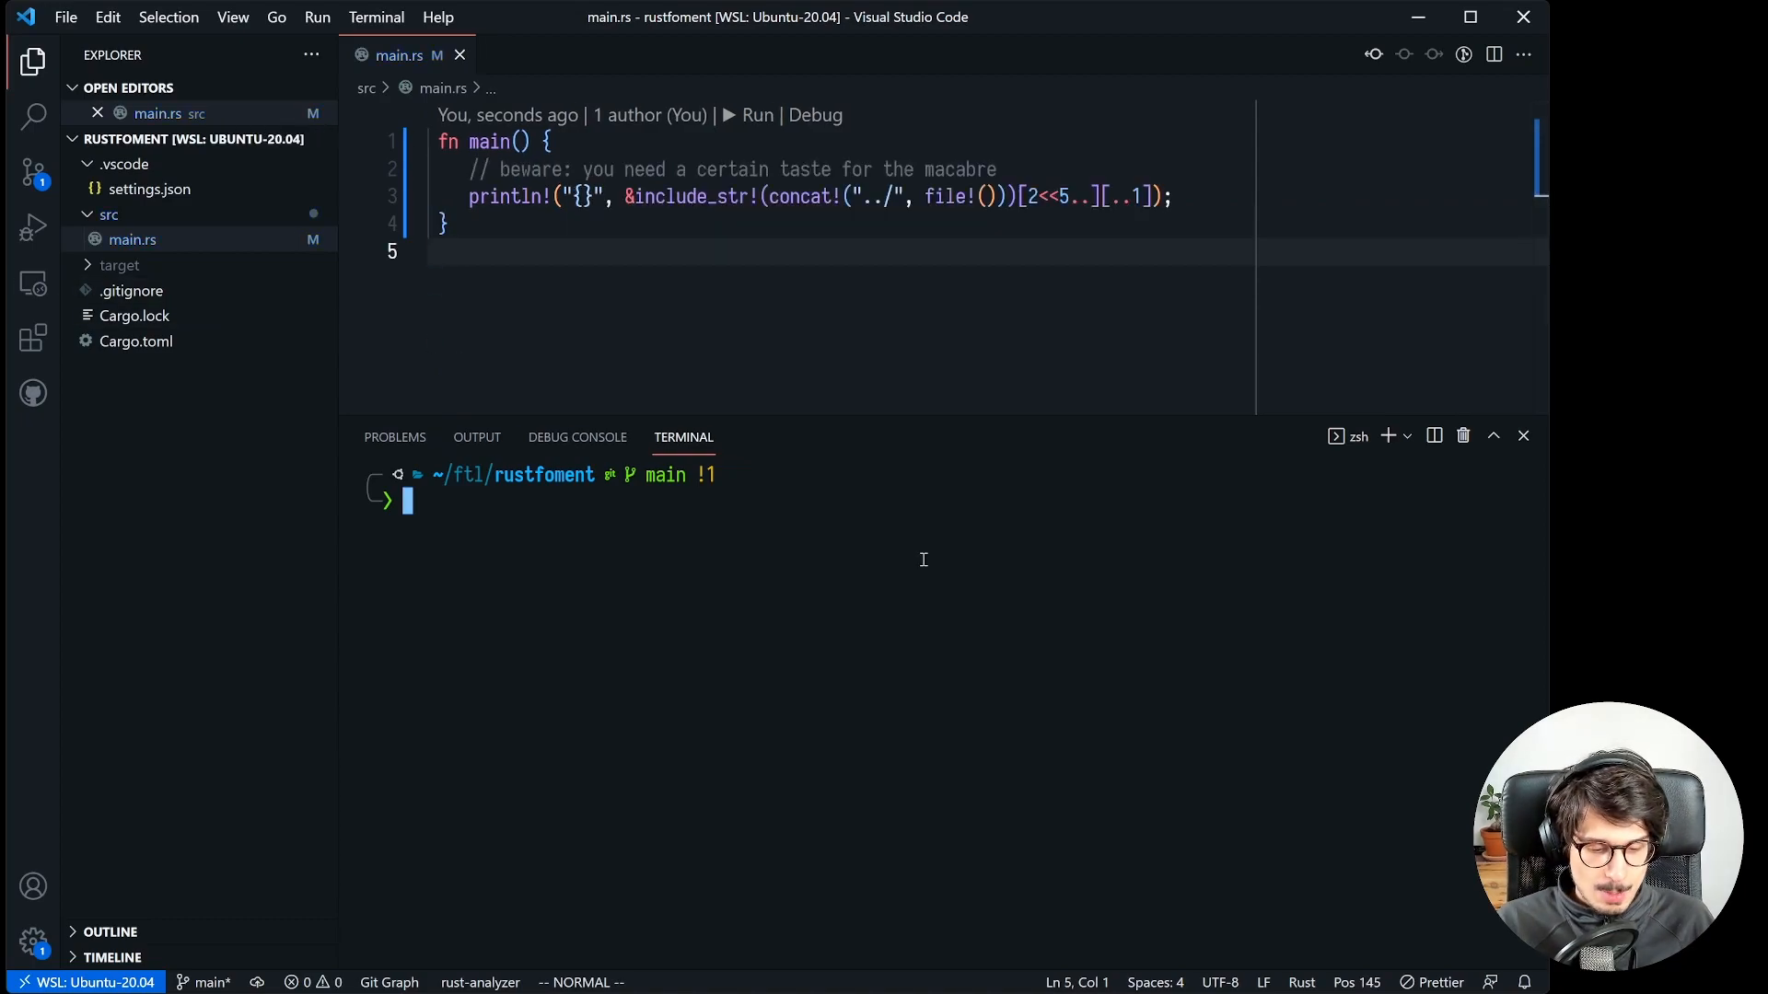
Run 'cargo run' to show the output, then select the println code for rewriting as file!()
text(cargo run)
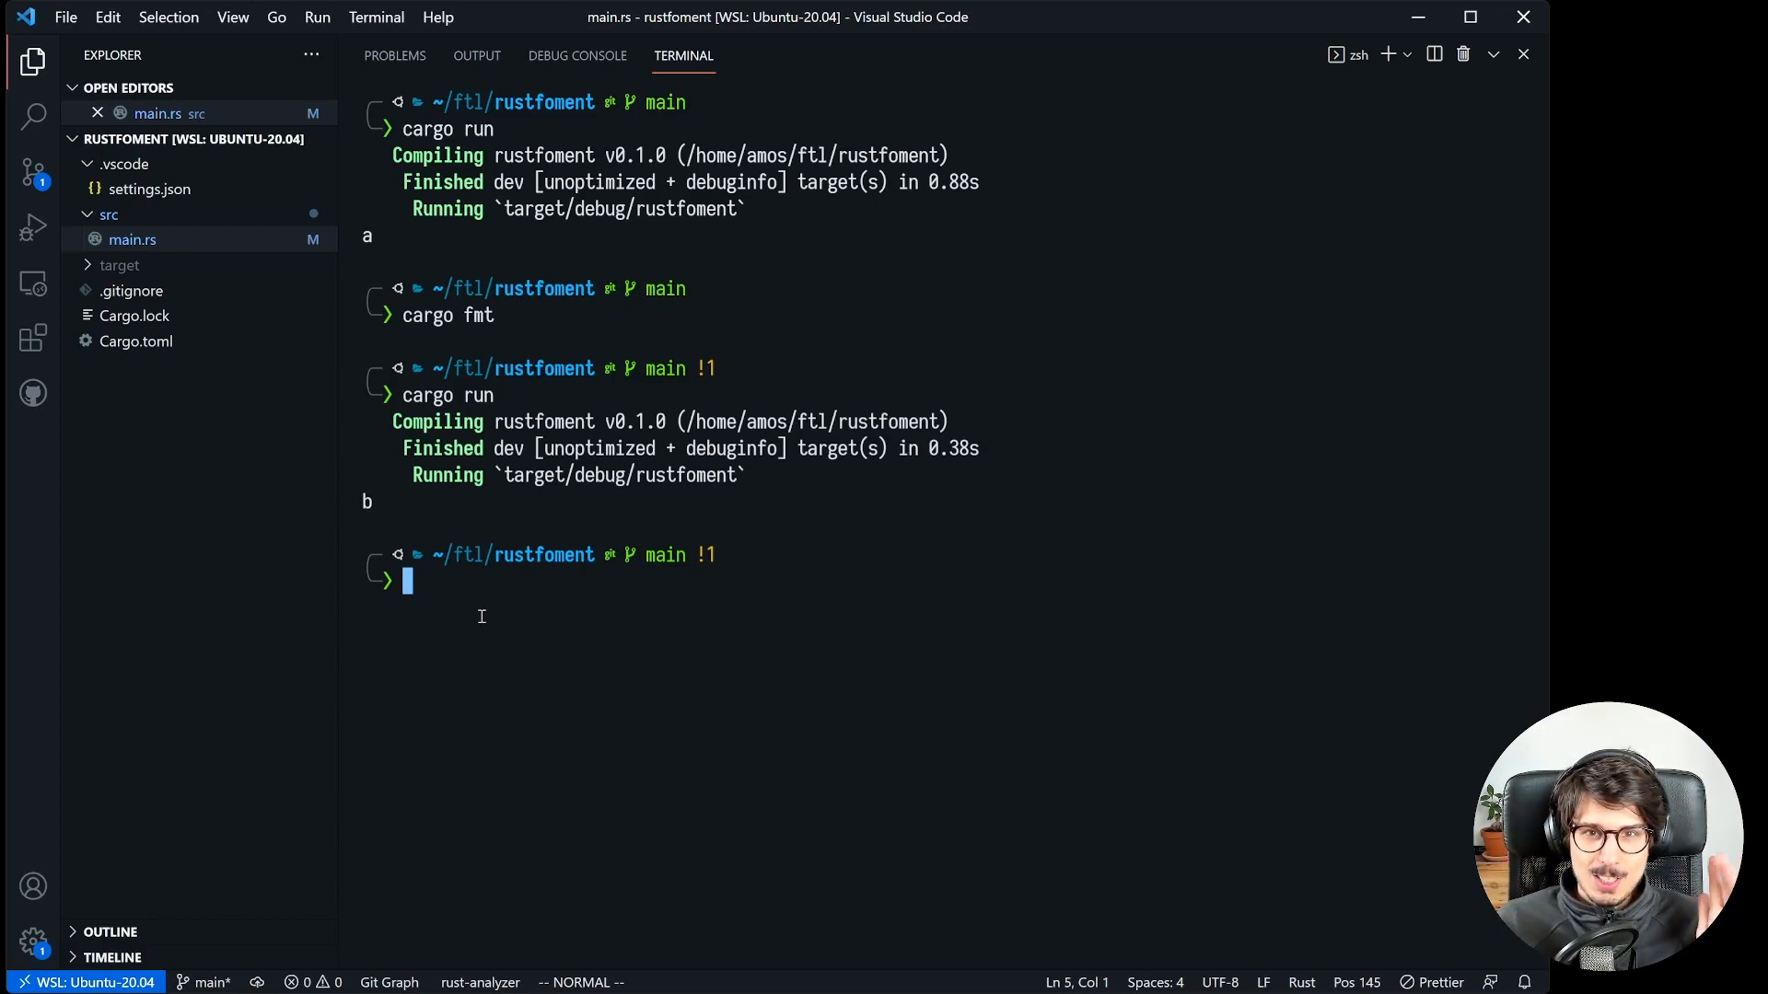
click(131, 239)
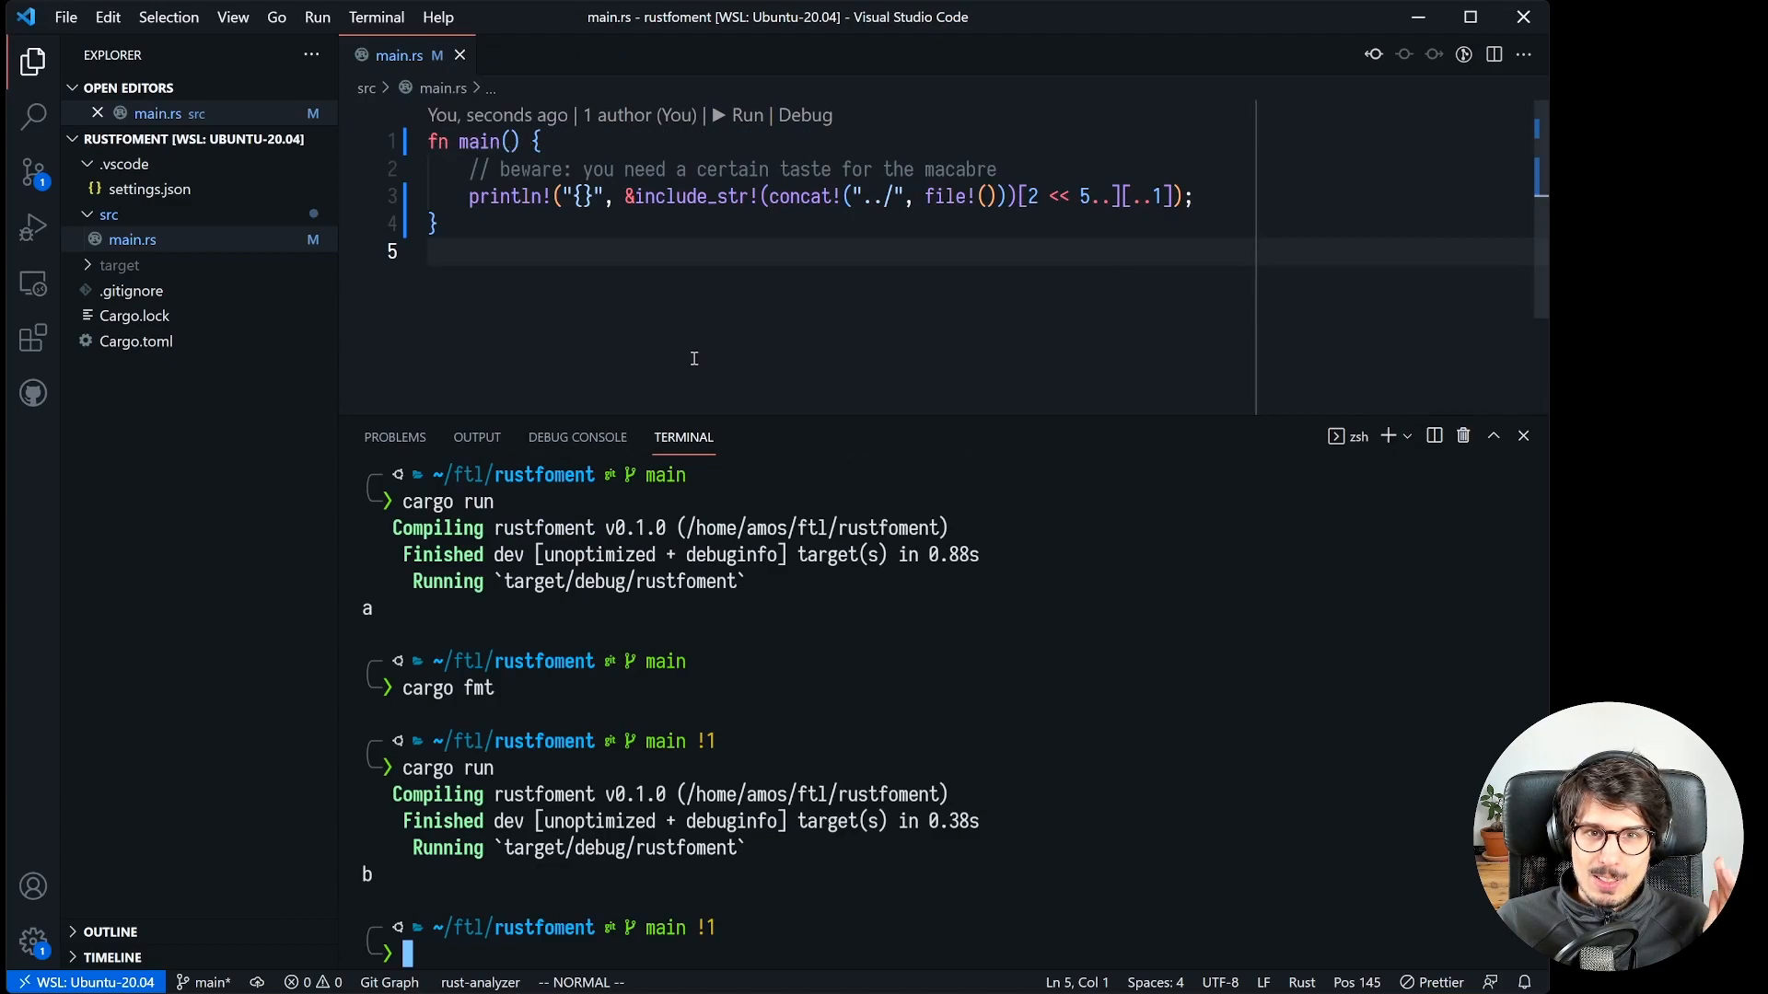
double_click(687, 197)
text(println!("{}", file!()
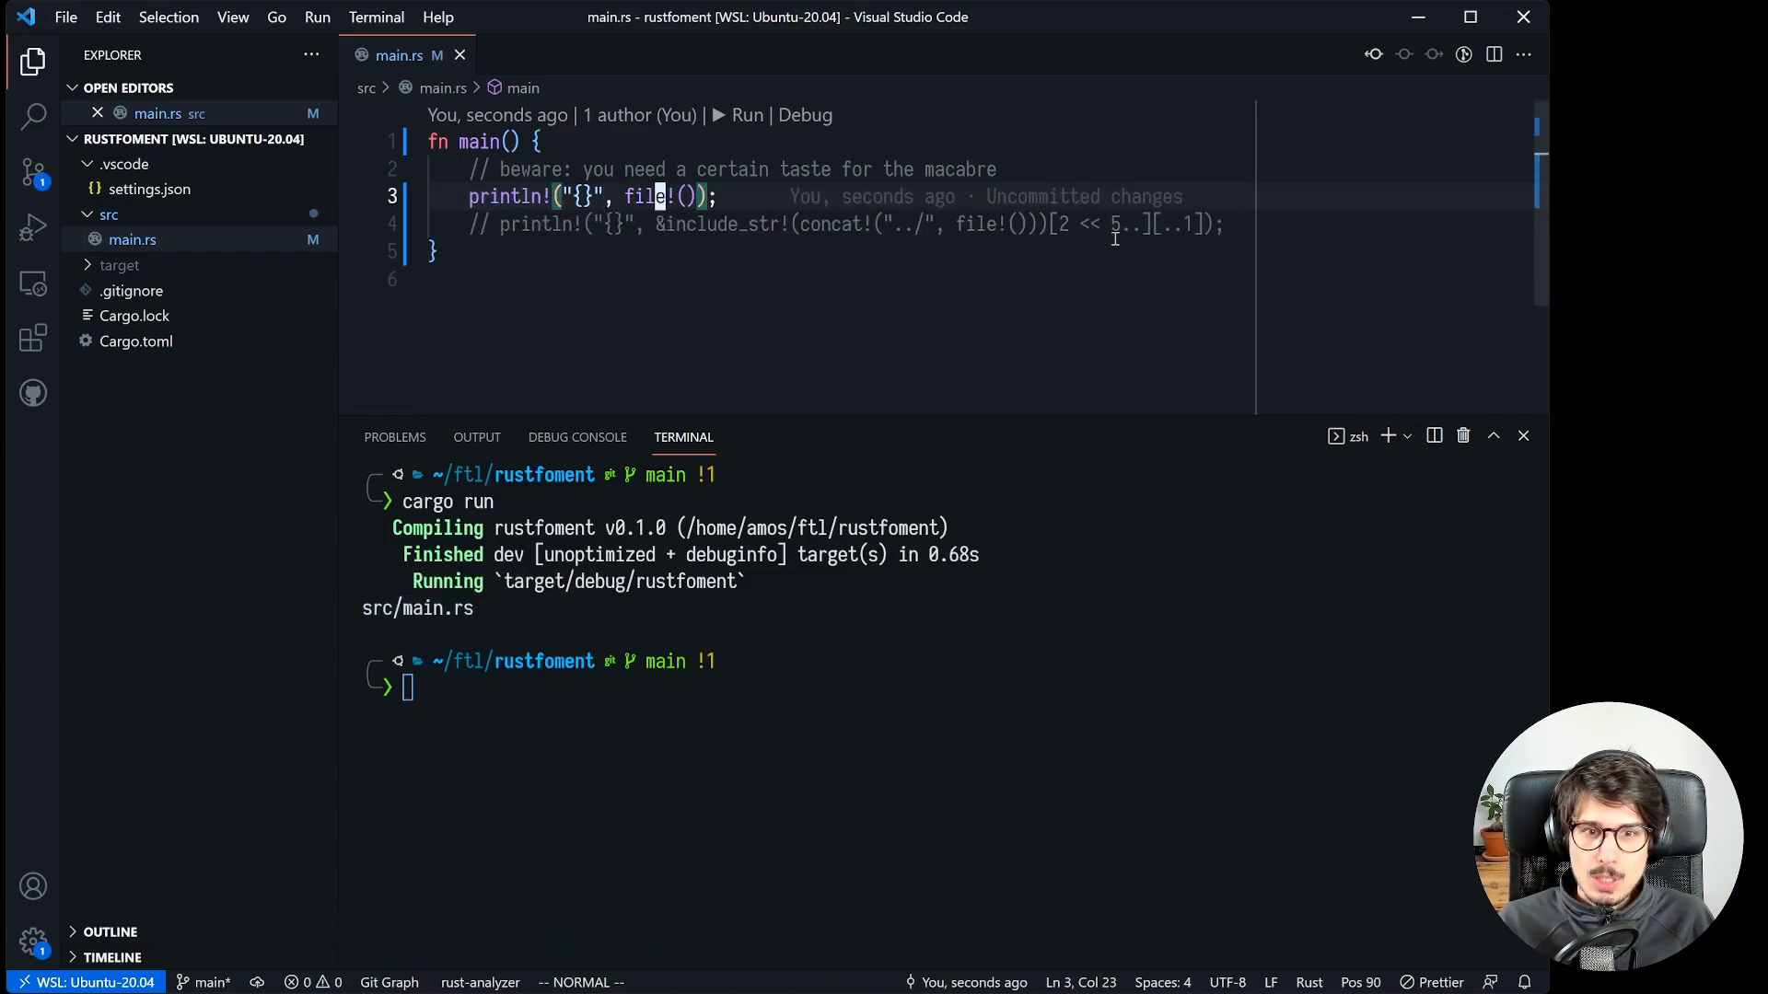
Wrap file!() in concat!("../", …) and then in include_str! so the program prints its own source
text(concat!("../",)
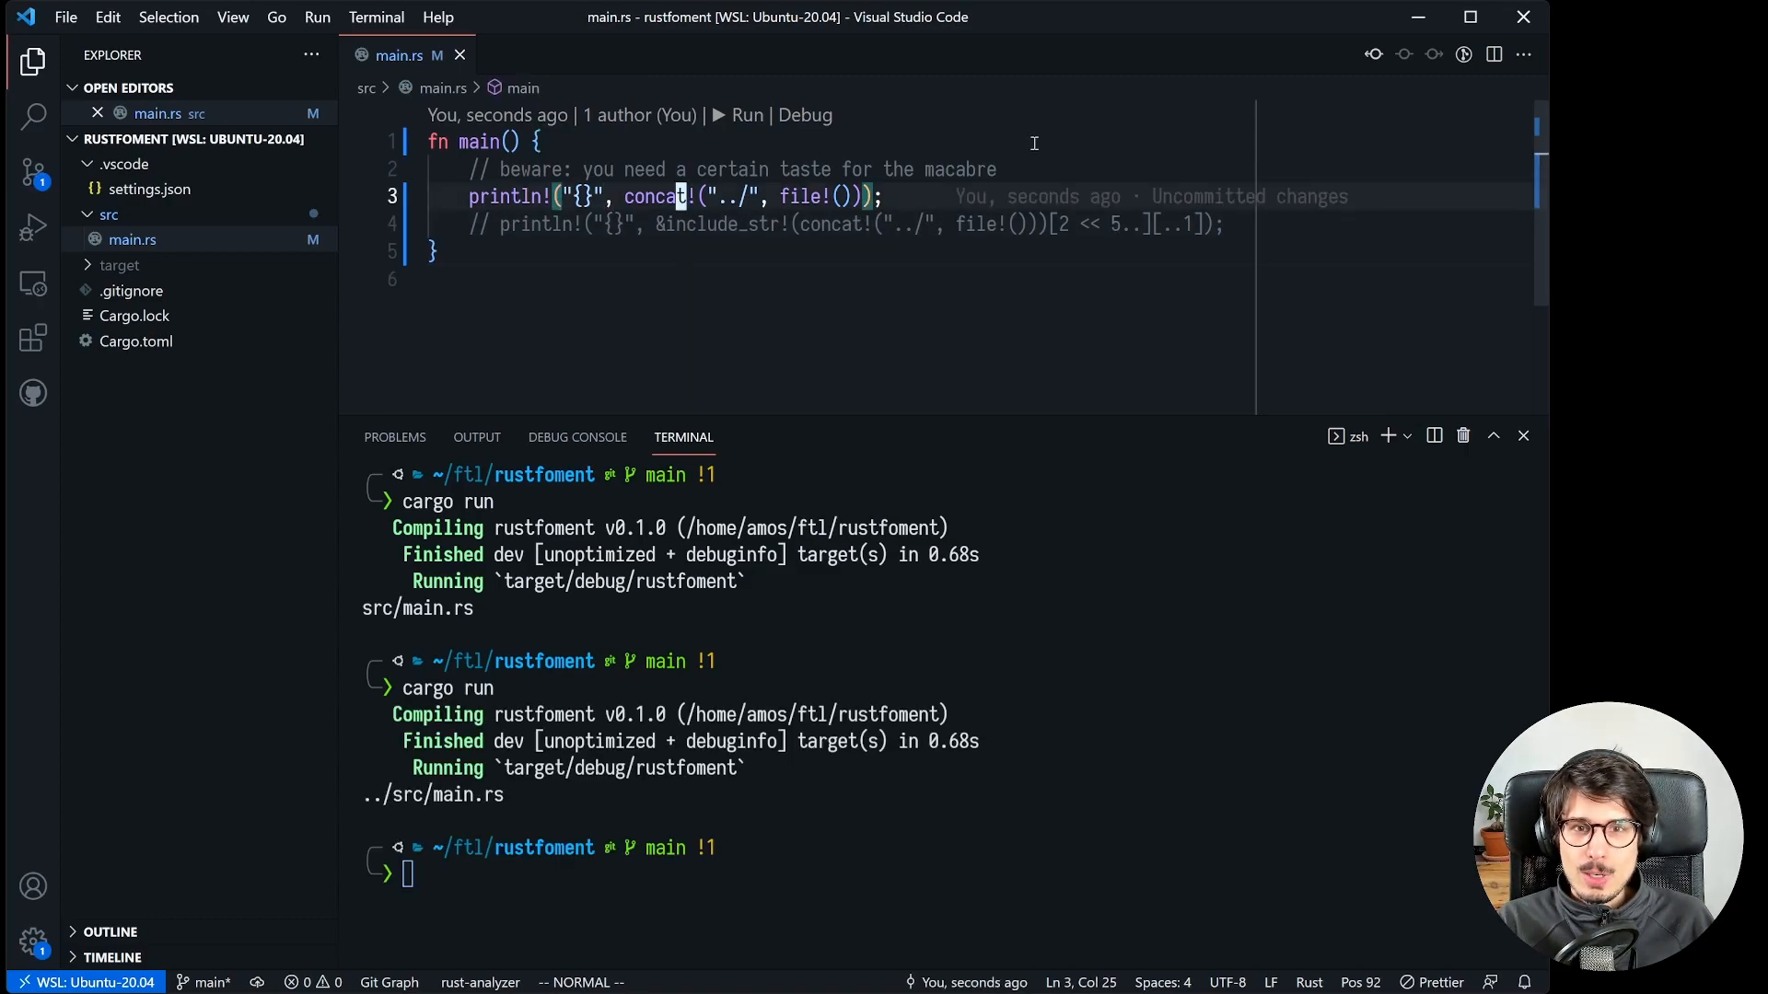
text(include_str!()
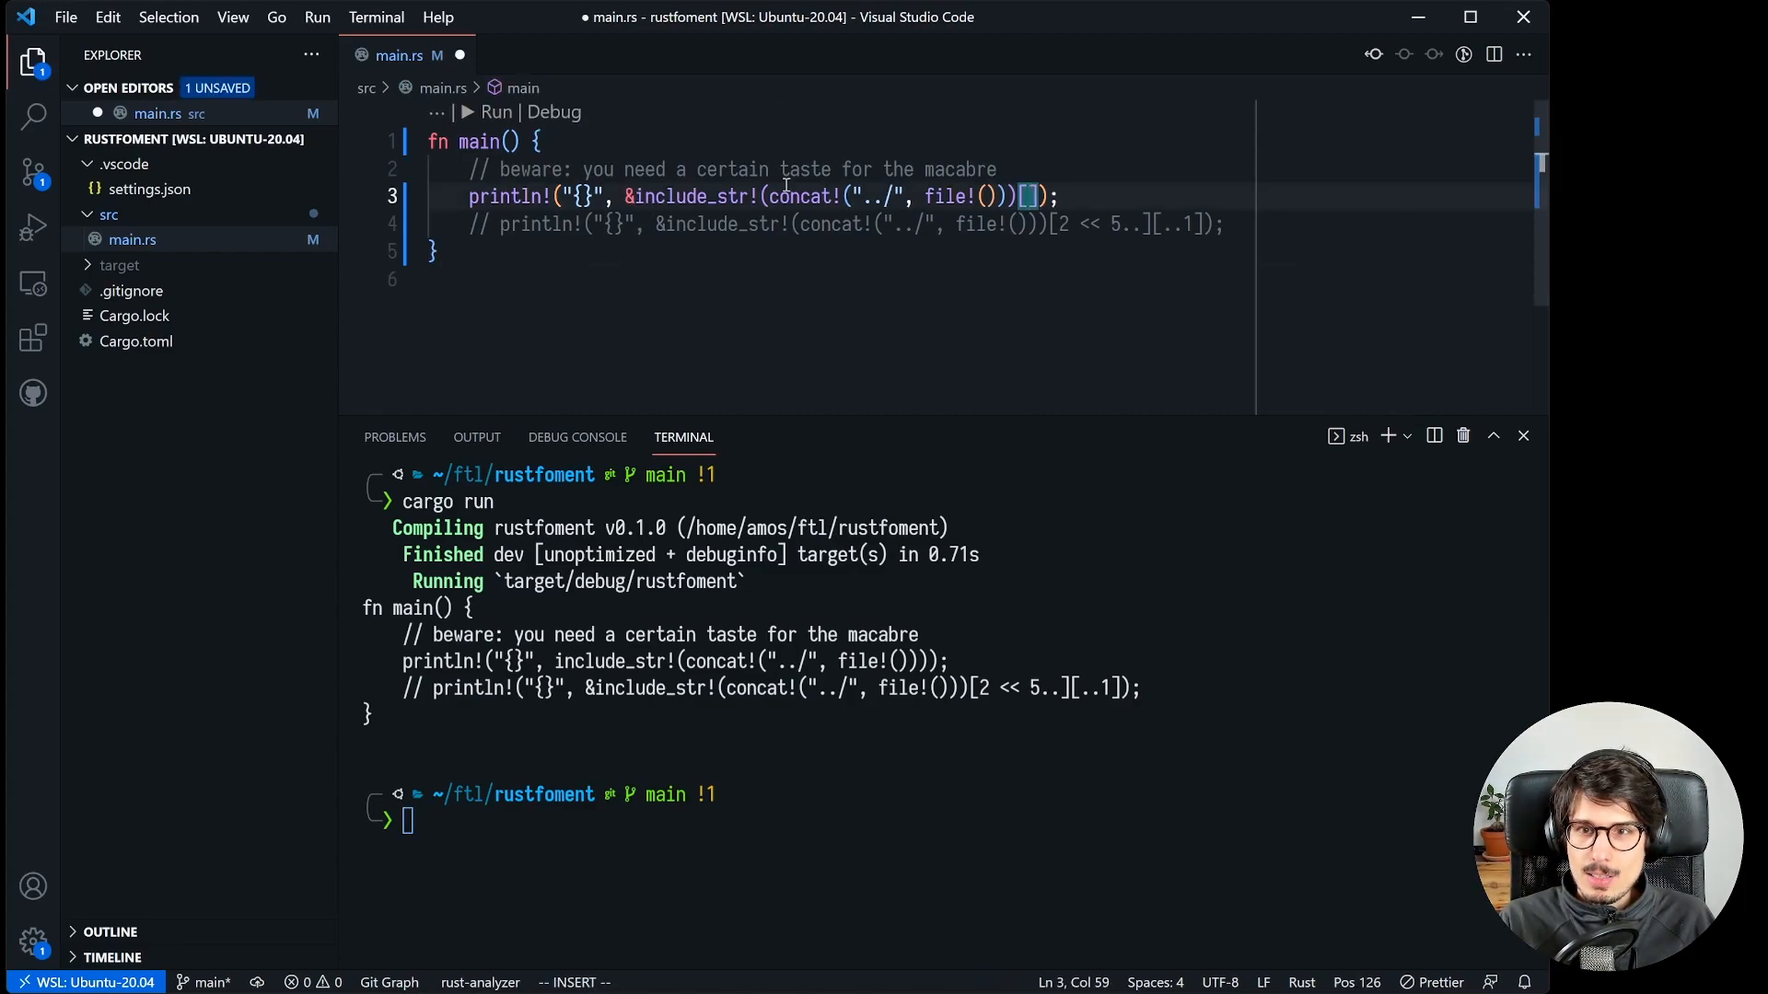
Change the slice offset to the literal 64 and run 'cargo run' to check the output
text(64..][..1)
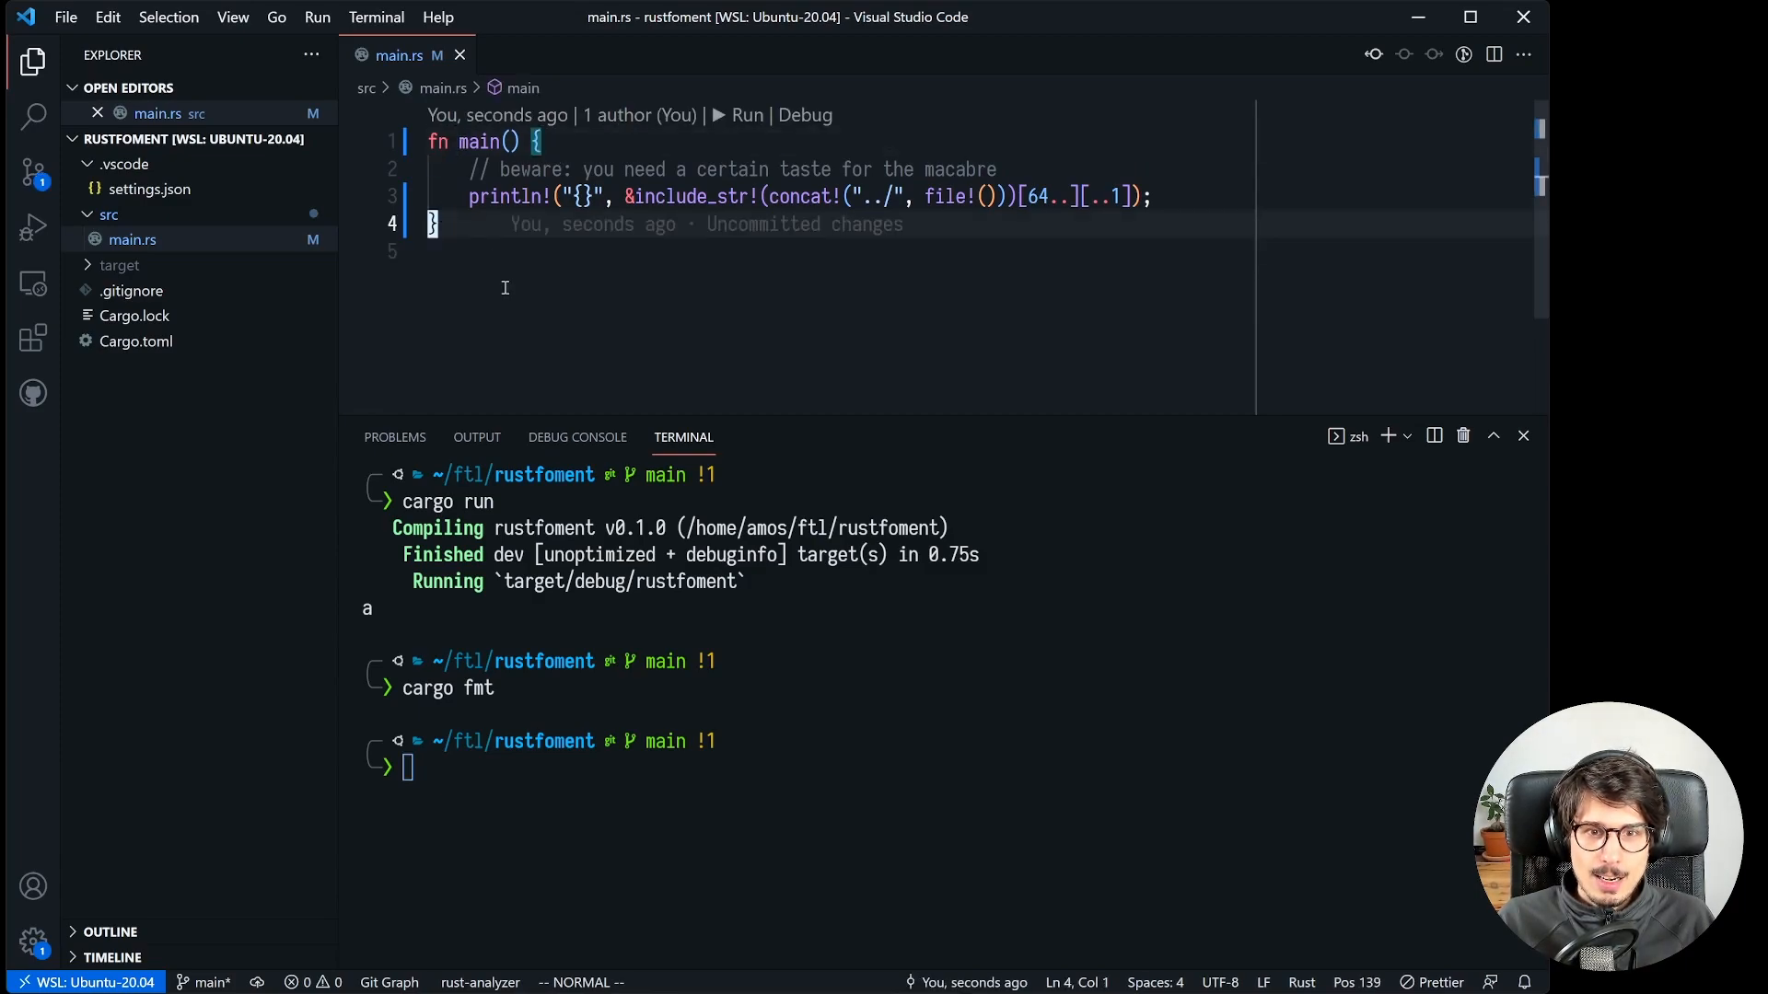
text(cargo run)
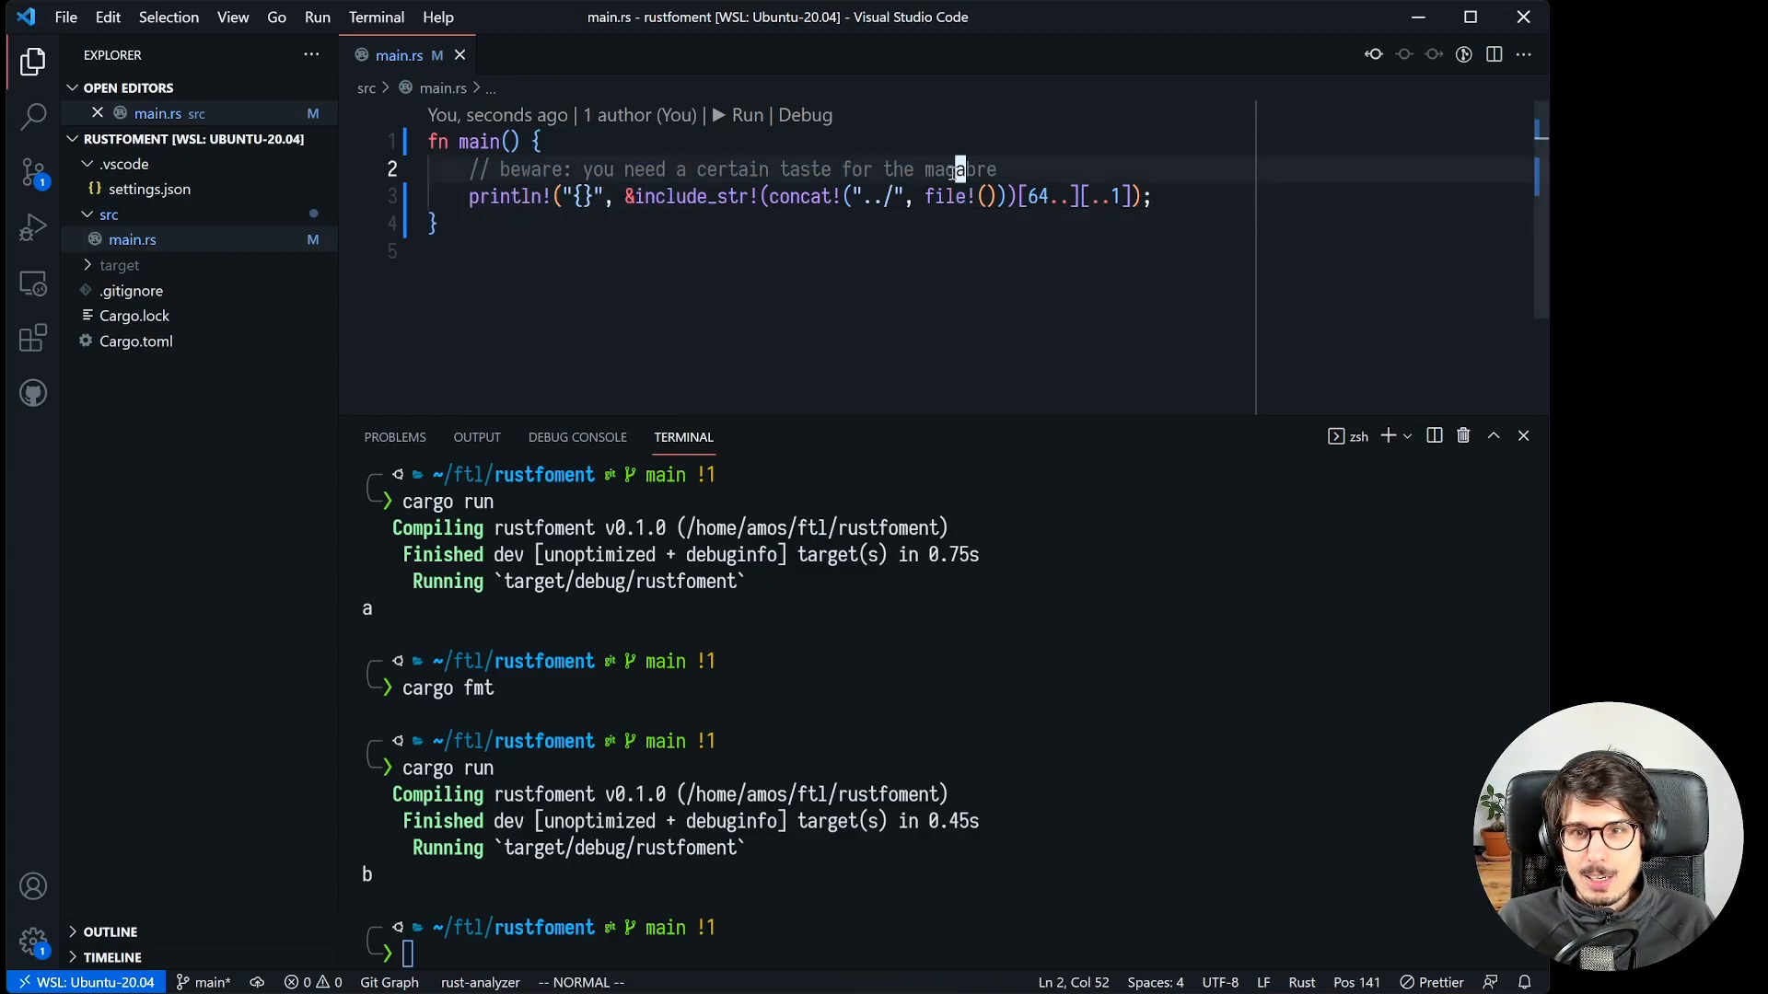
Select the old code to rewrite main.rs with fn f's long cfg attribute and the good night moon main
double_click(956, 170)
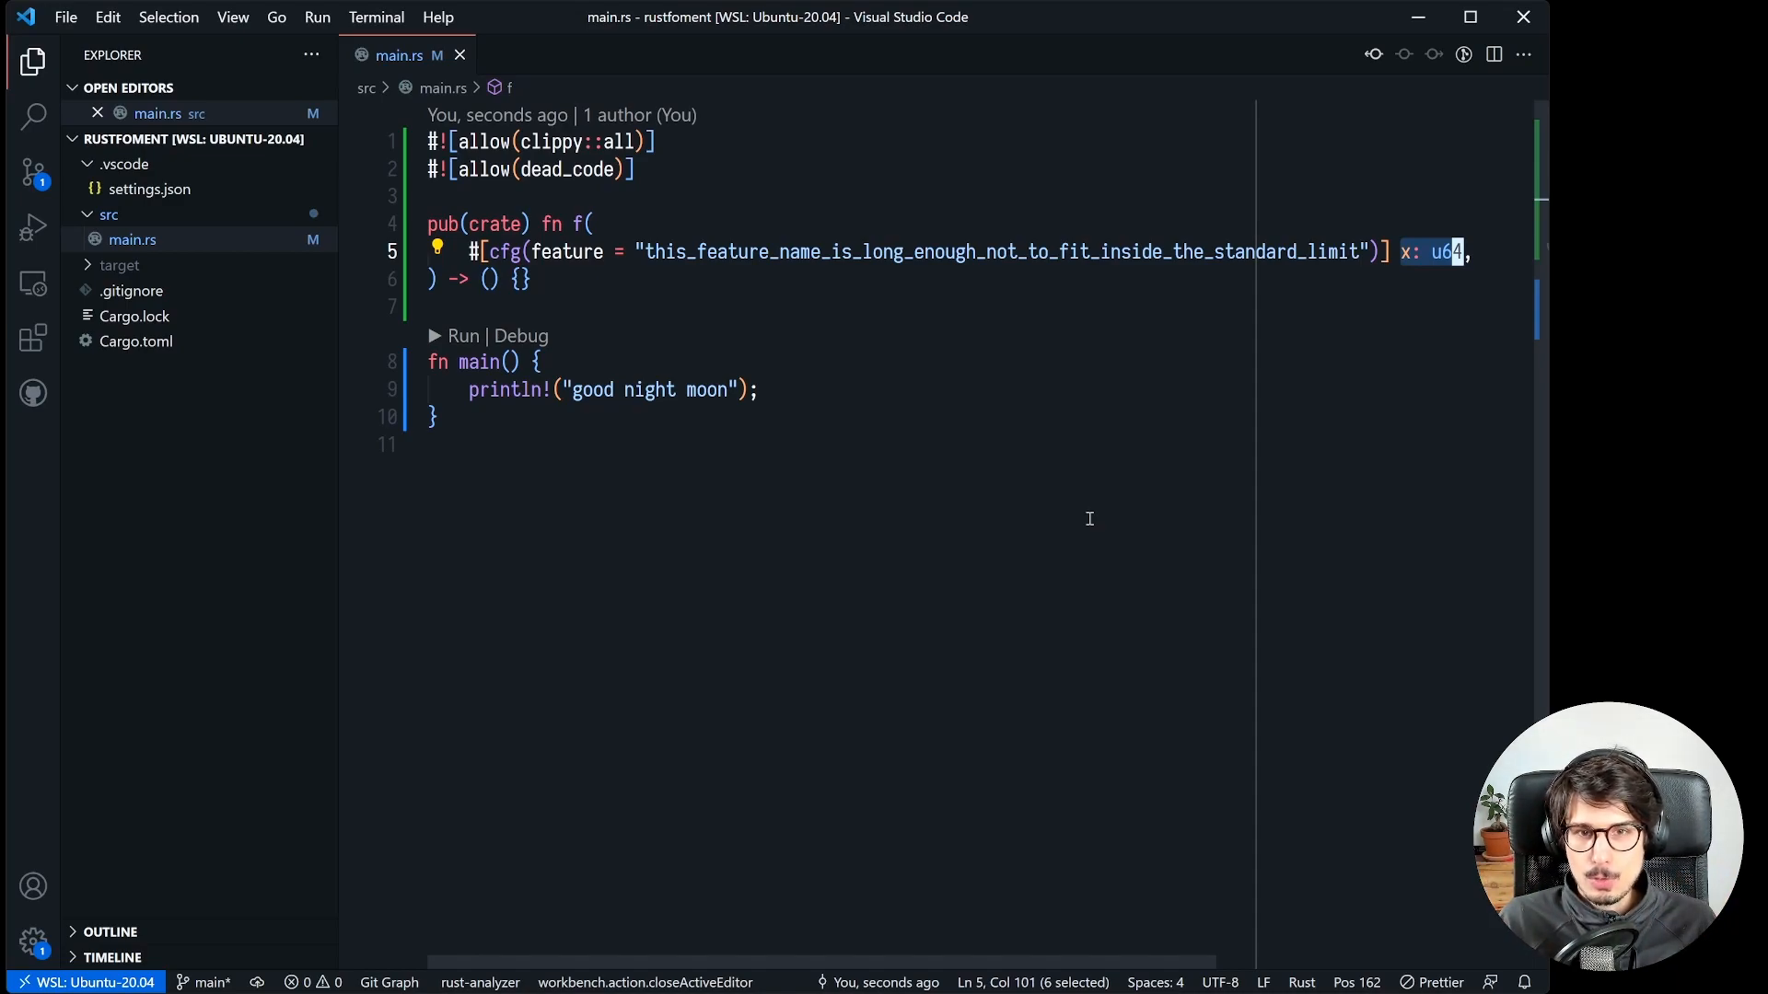
Toggle the integrated terminal after changing main's message to "woops"
key(ctrl+`)
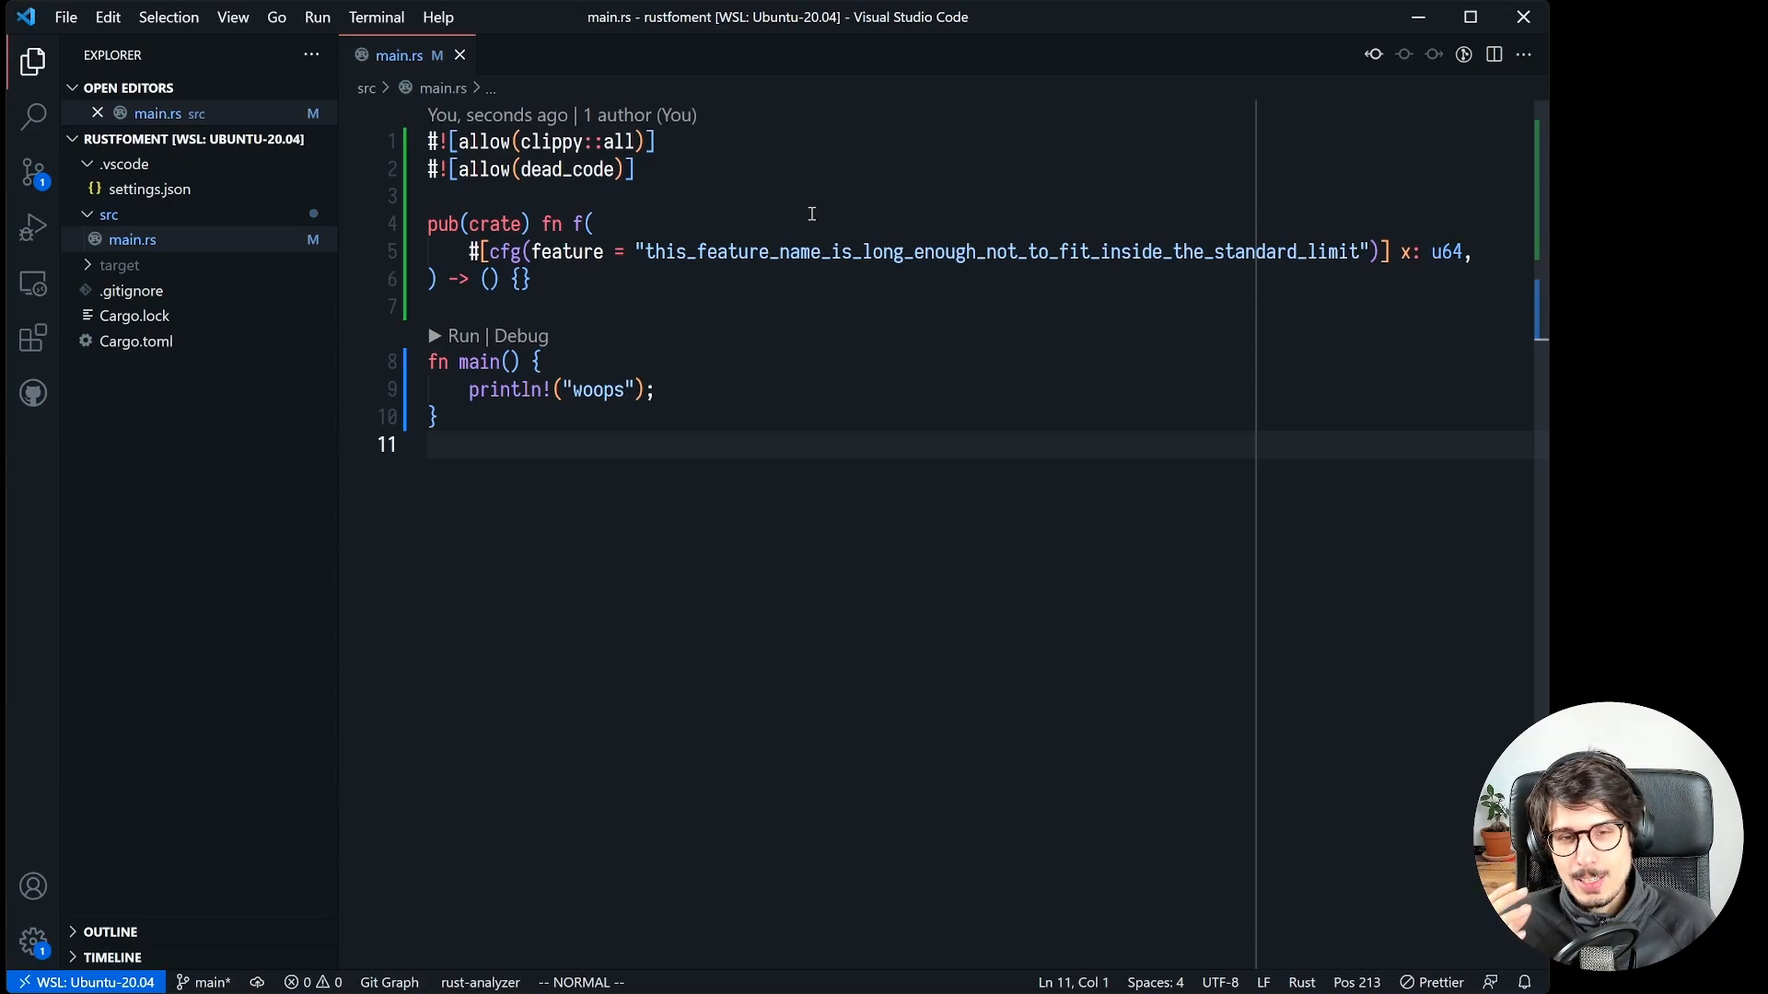
Add println!("{}", x) in f and a call f(234); in main before stripping the code
text(println)
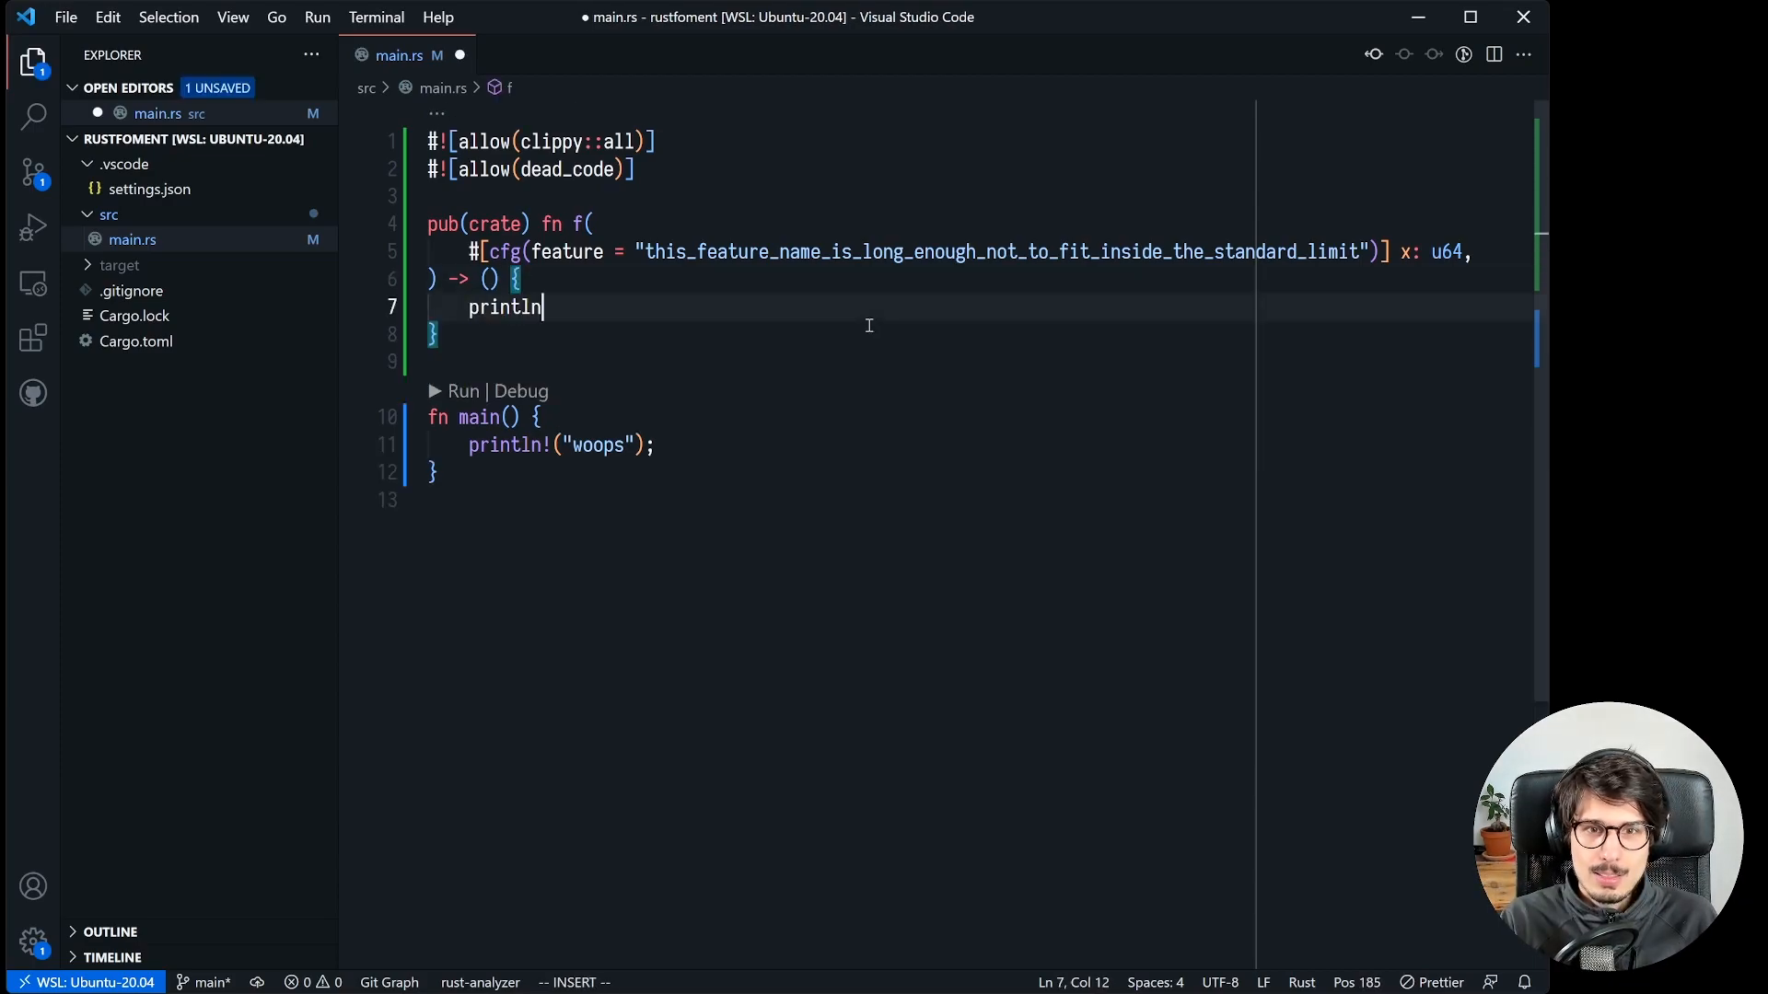
text(!();)
text(f();)
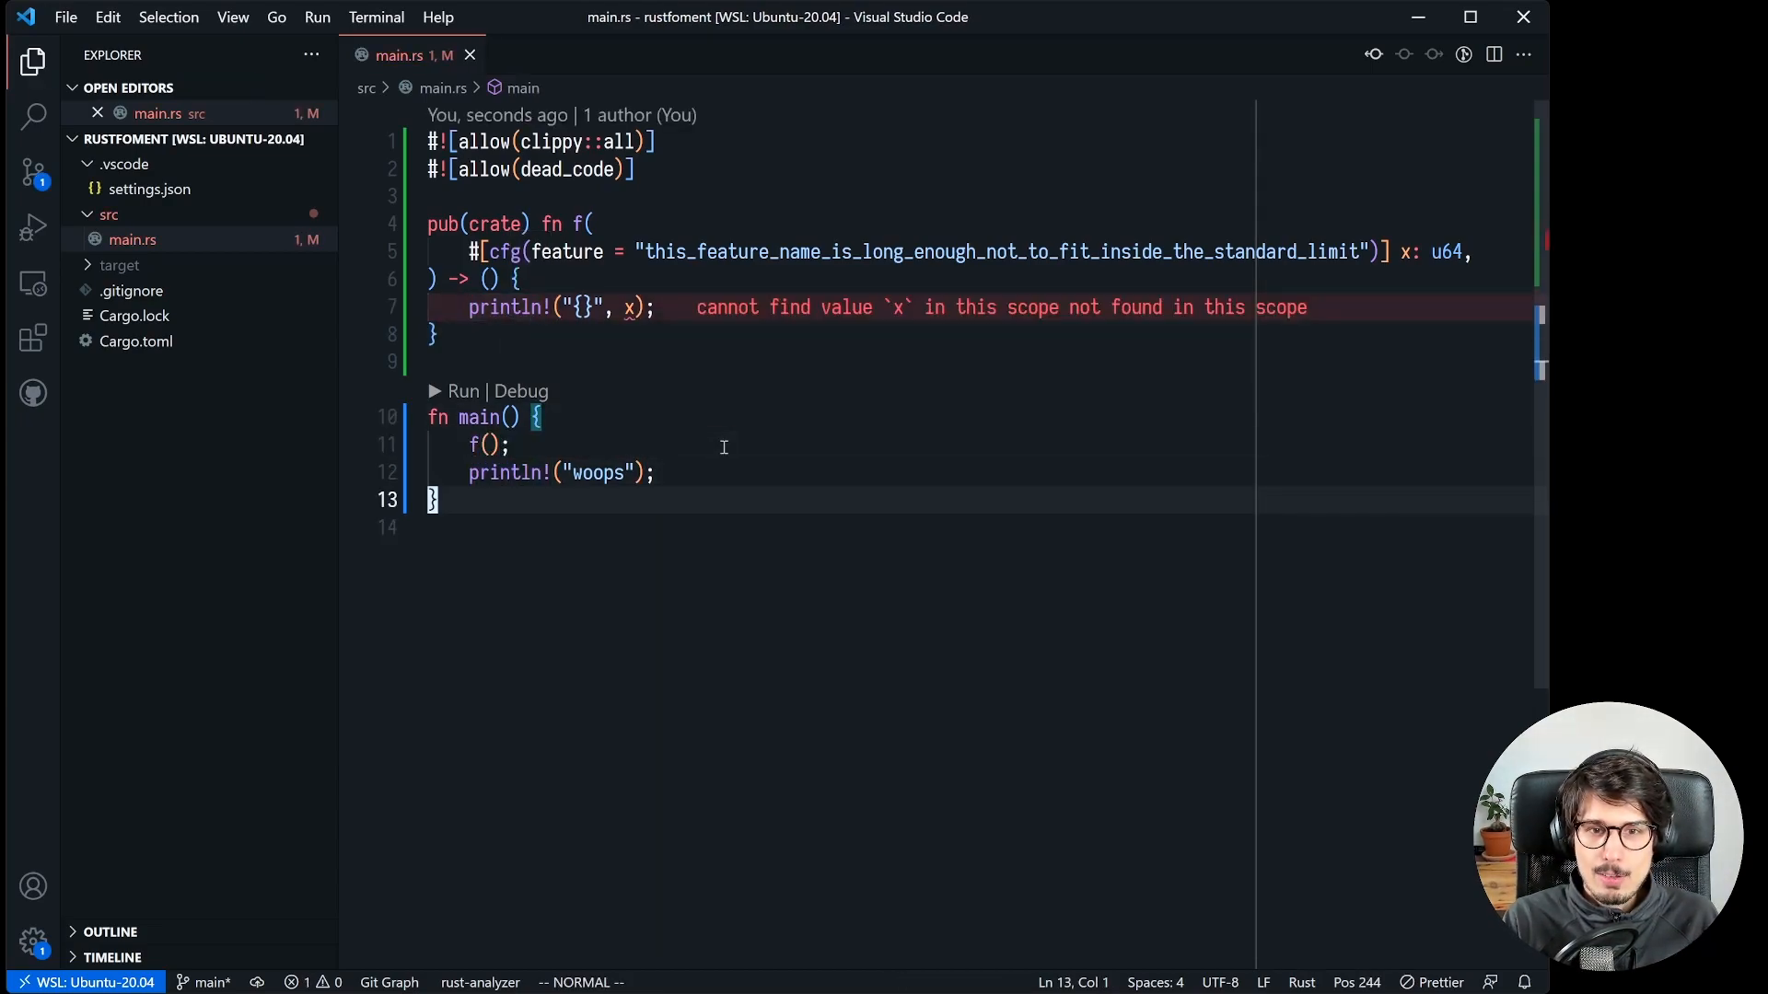
text(f(234);)
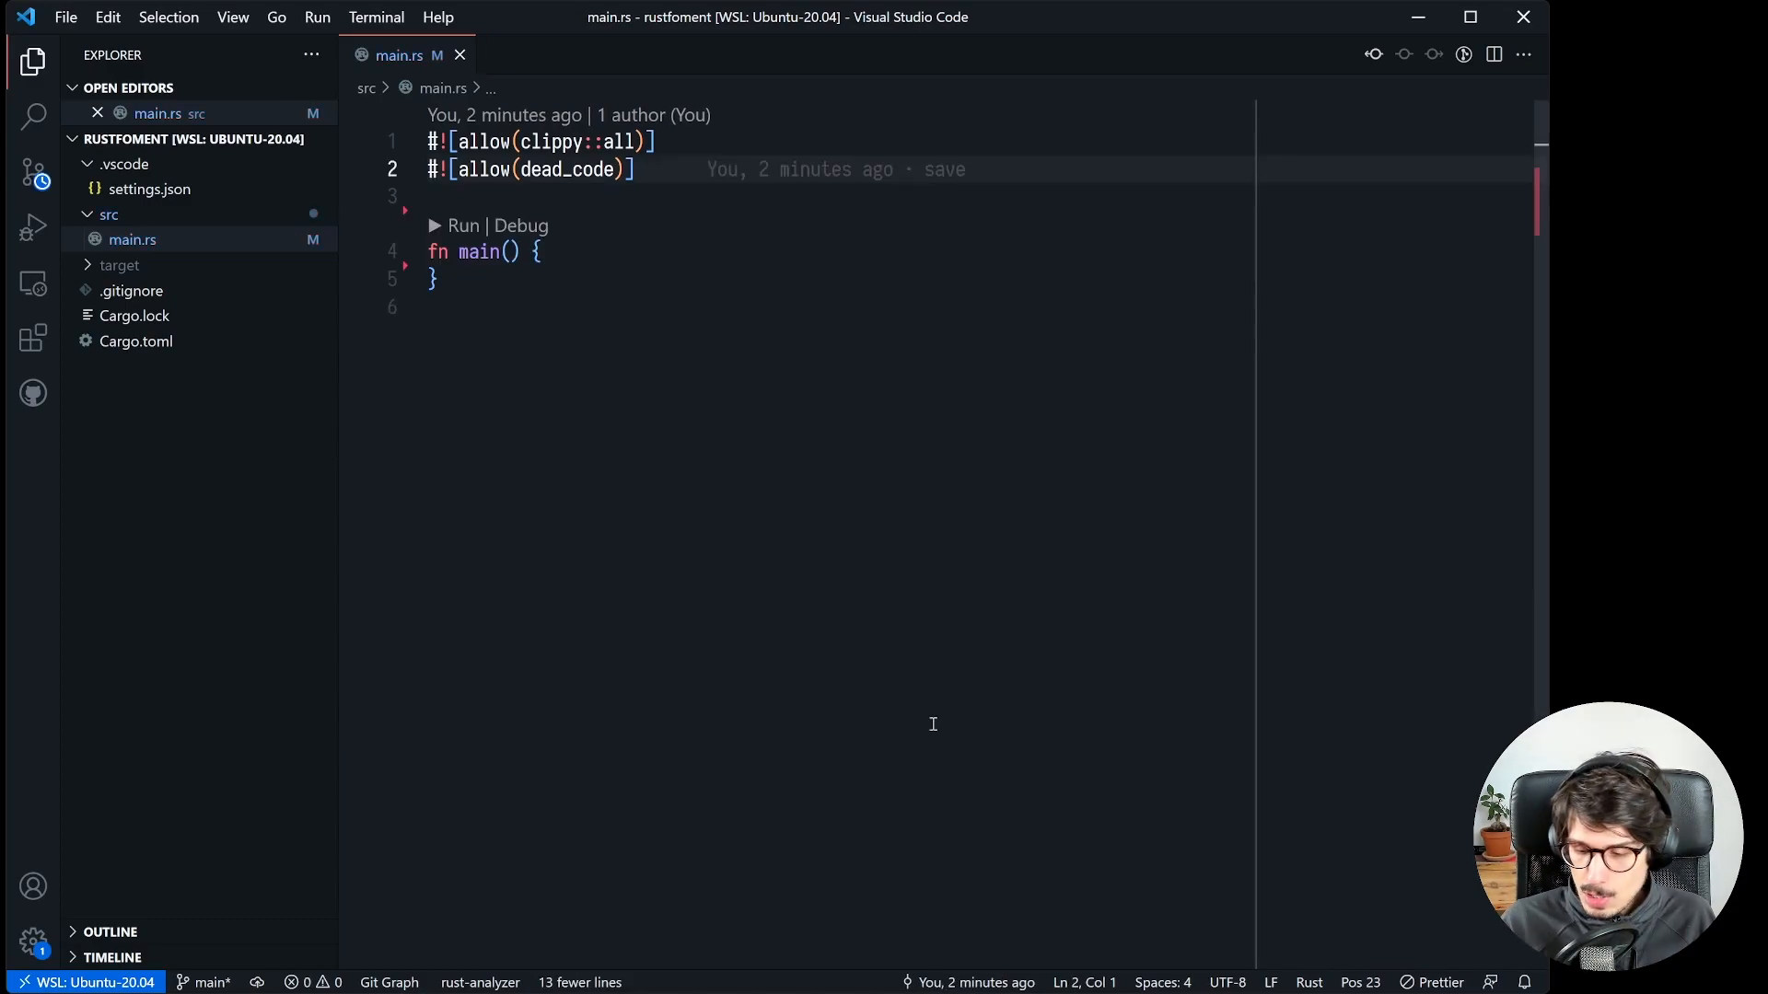
text(trait)
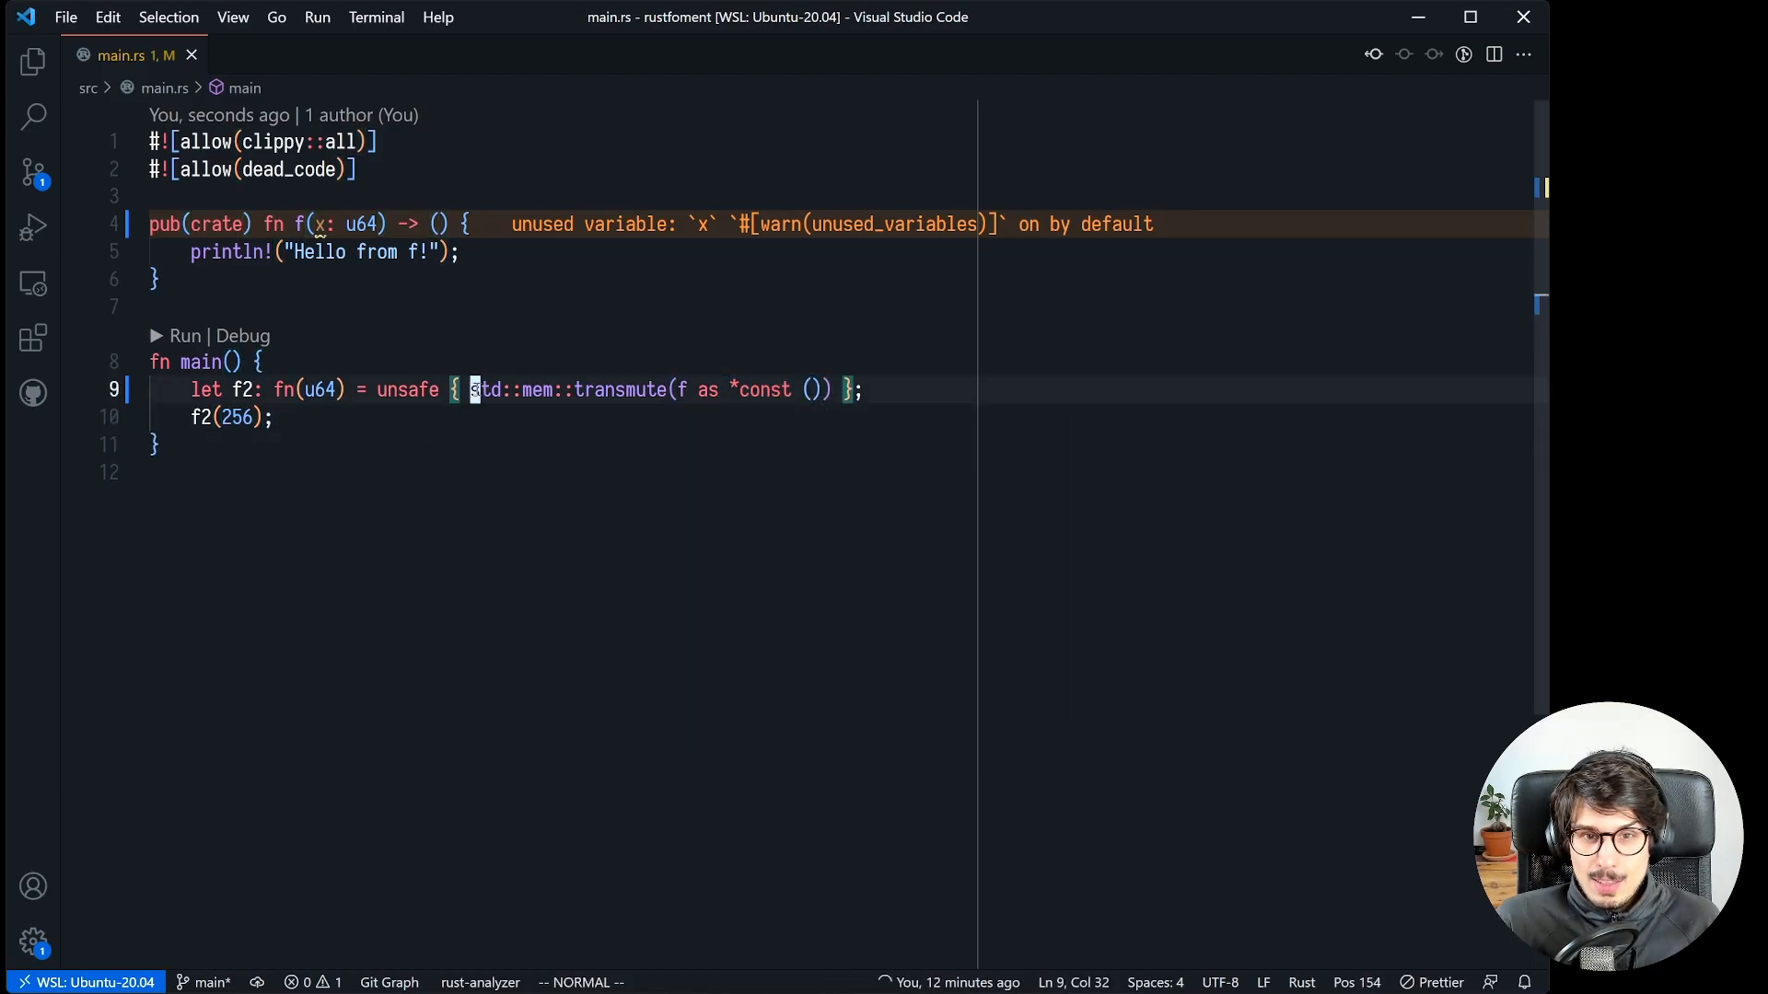
Select the line in main to write the transmuted fn(u64) pointer f2 called with 256
drag(470, 388, 831, 388)
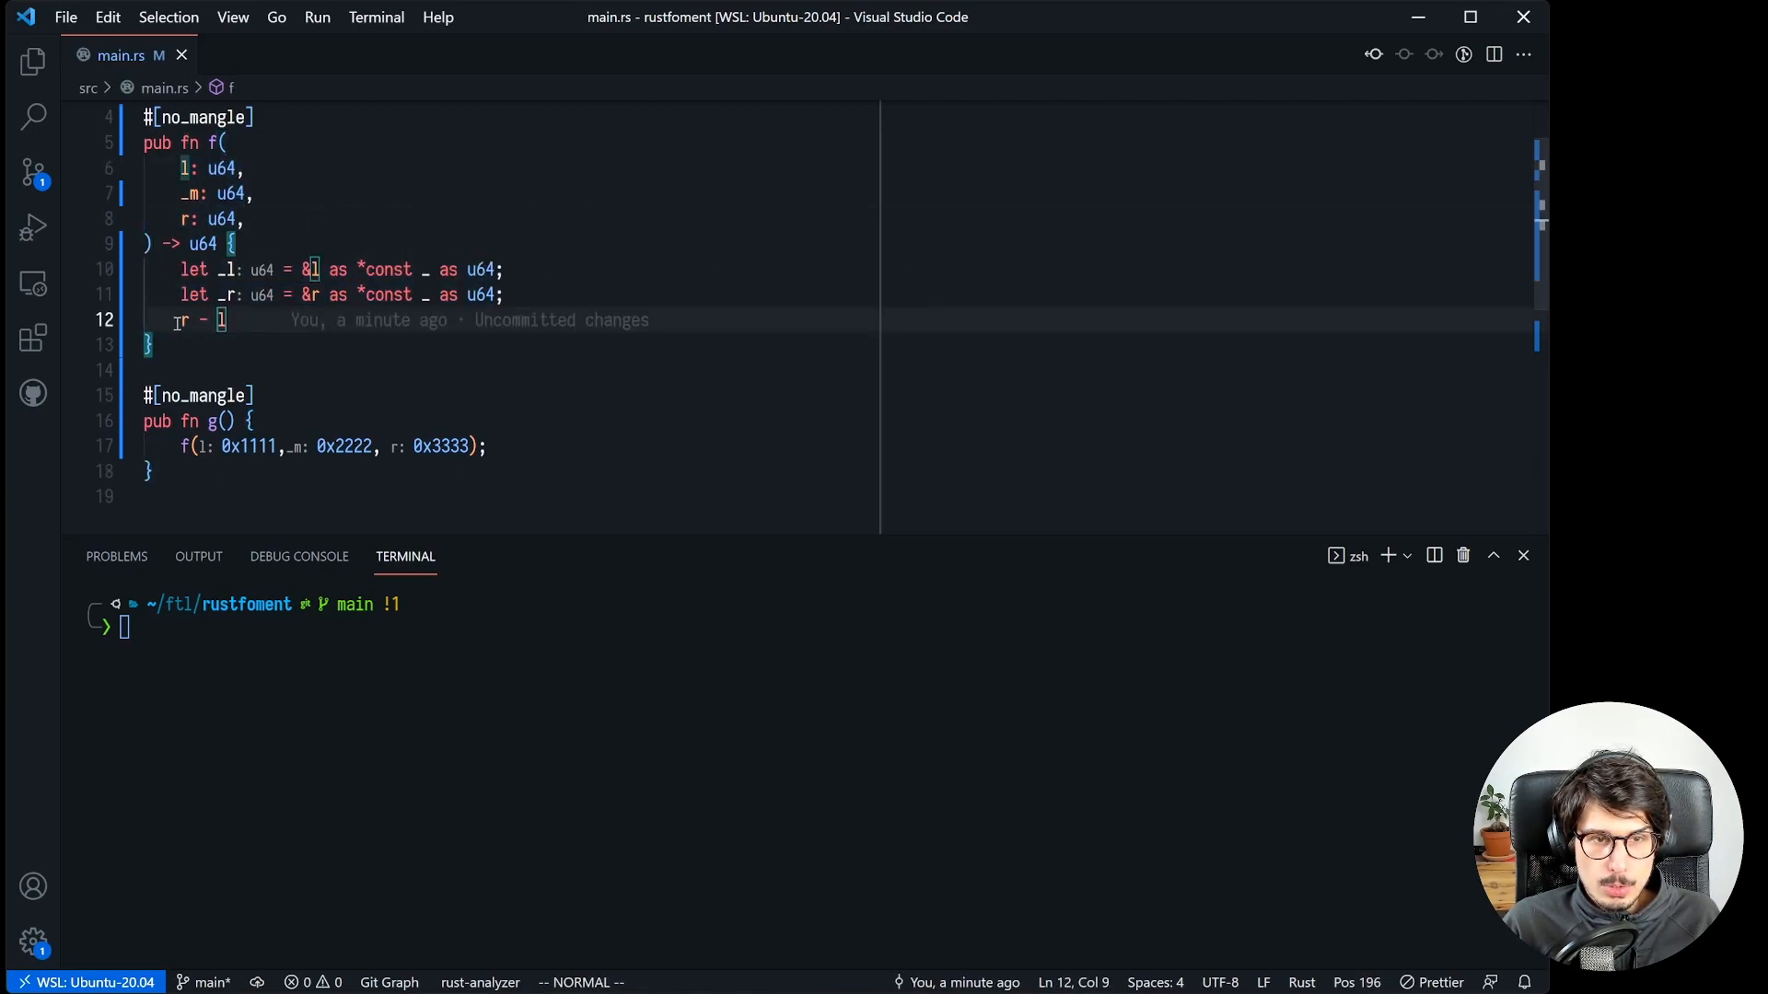
Run objdump to disassemble g and pick out the register loads of 0x1111, 0x2222, 0x3333
key(Return)
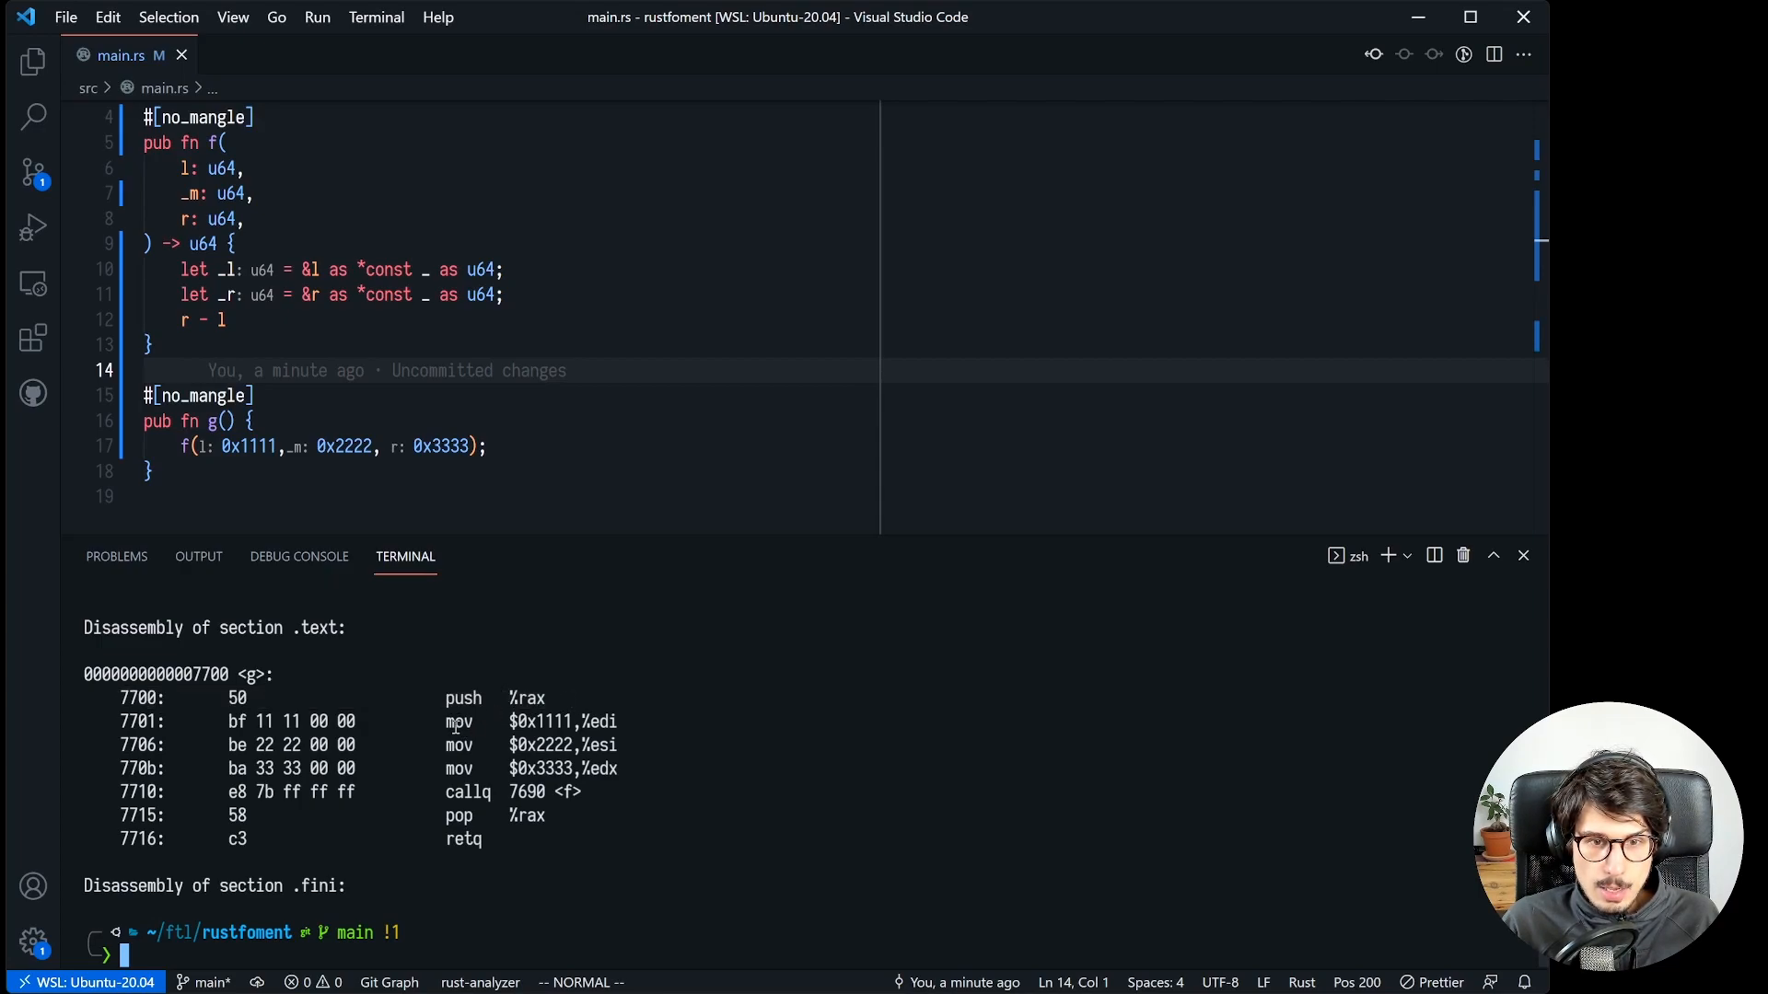
double_click(540, 722)
text(//)
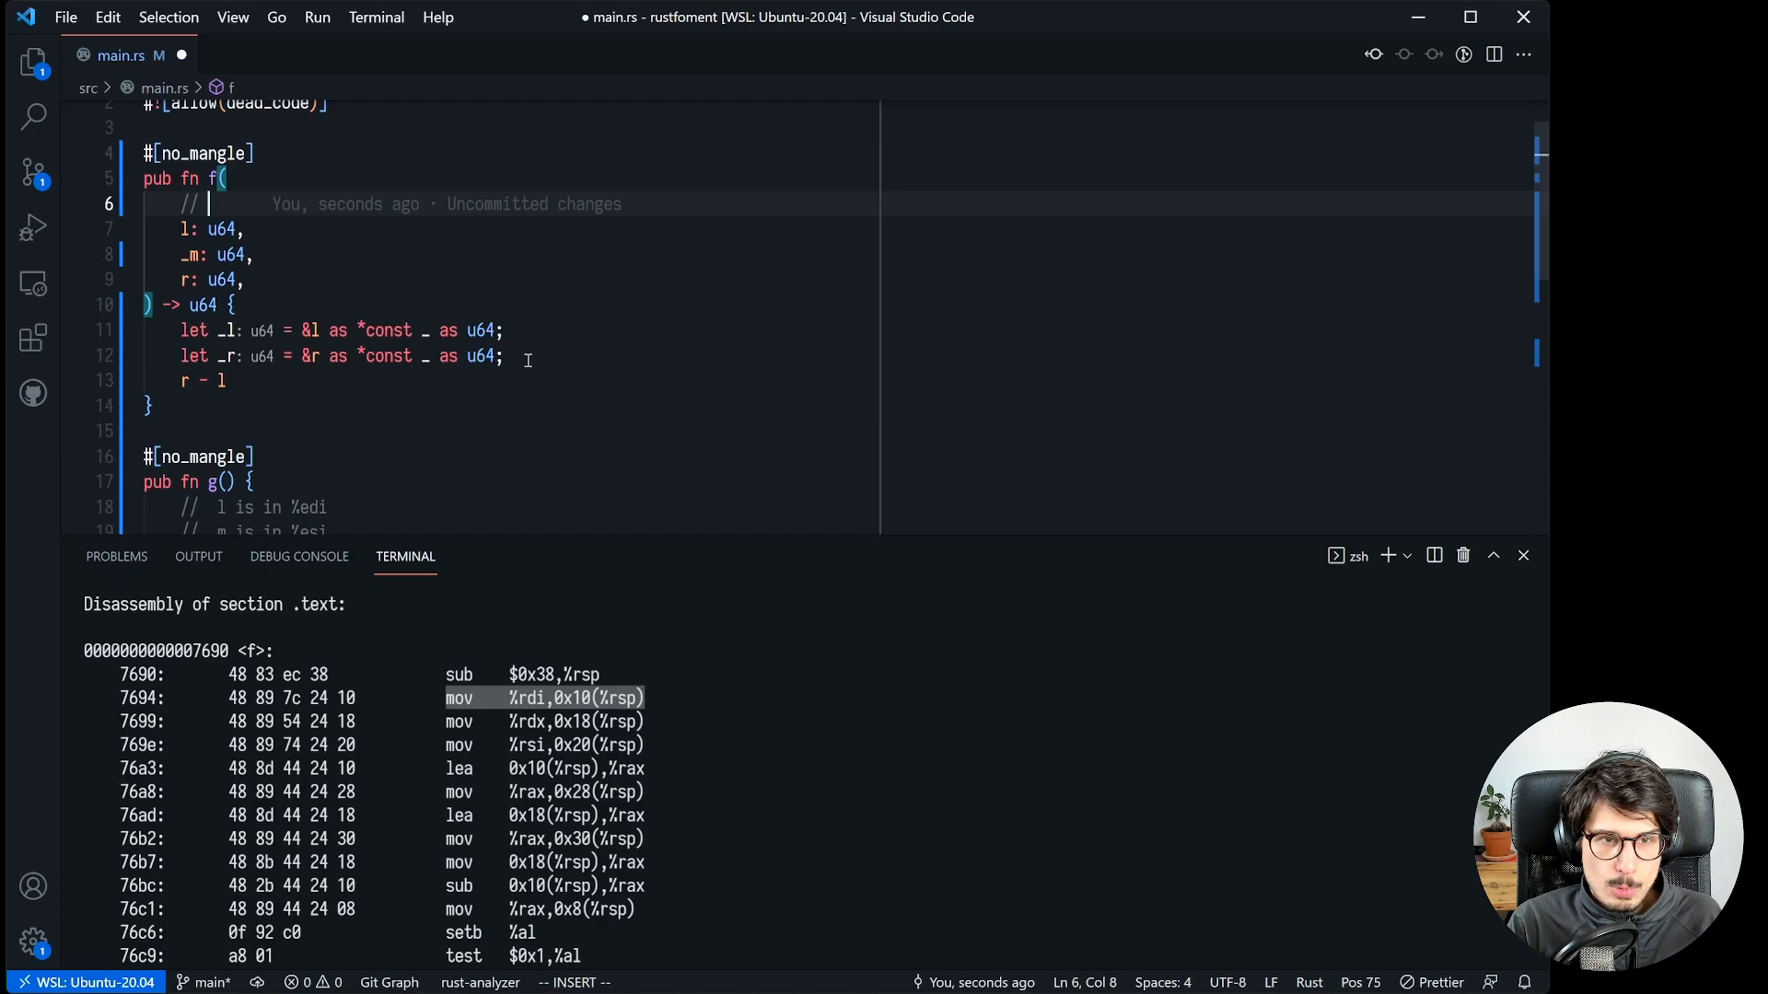
Comment f's parameters: l on stack at 0x10 (16), m at 0x20 (32), r at 0x18 (24)
text(l => on stack at 0x10 (16)
text(// r => on stack at)
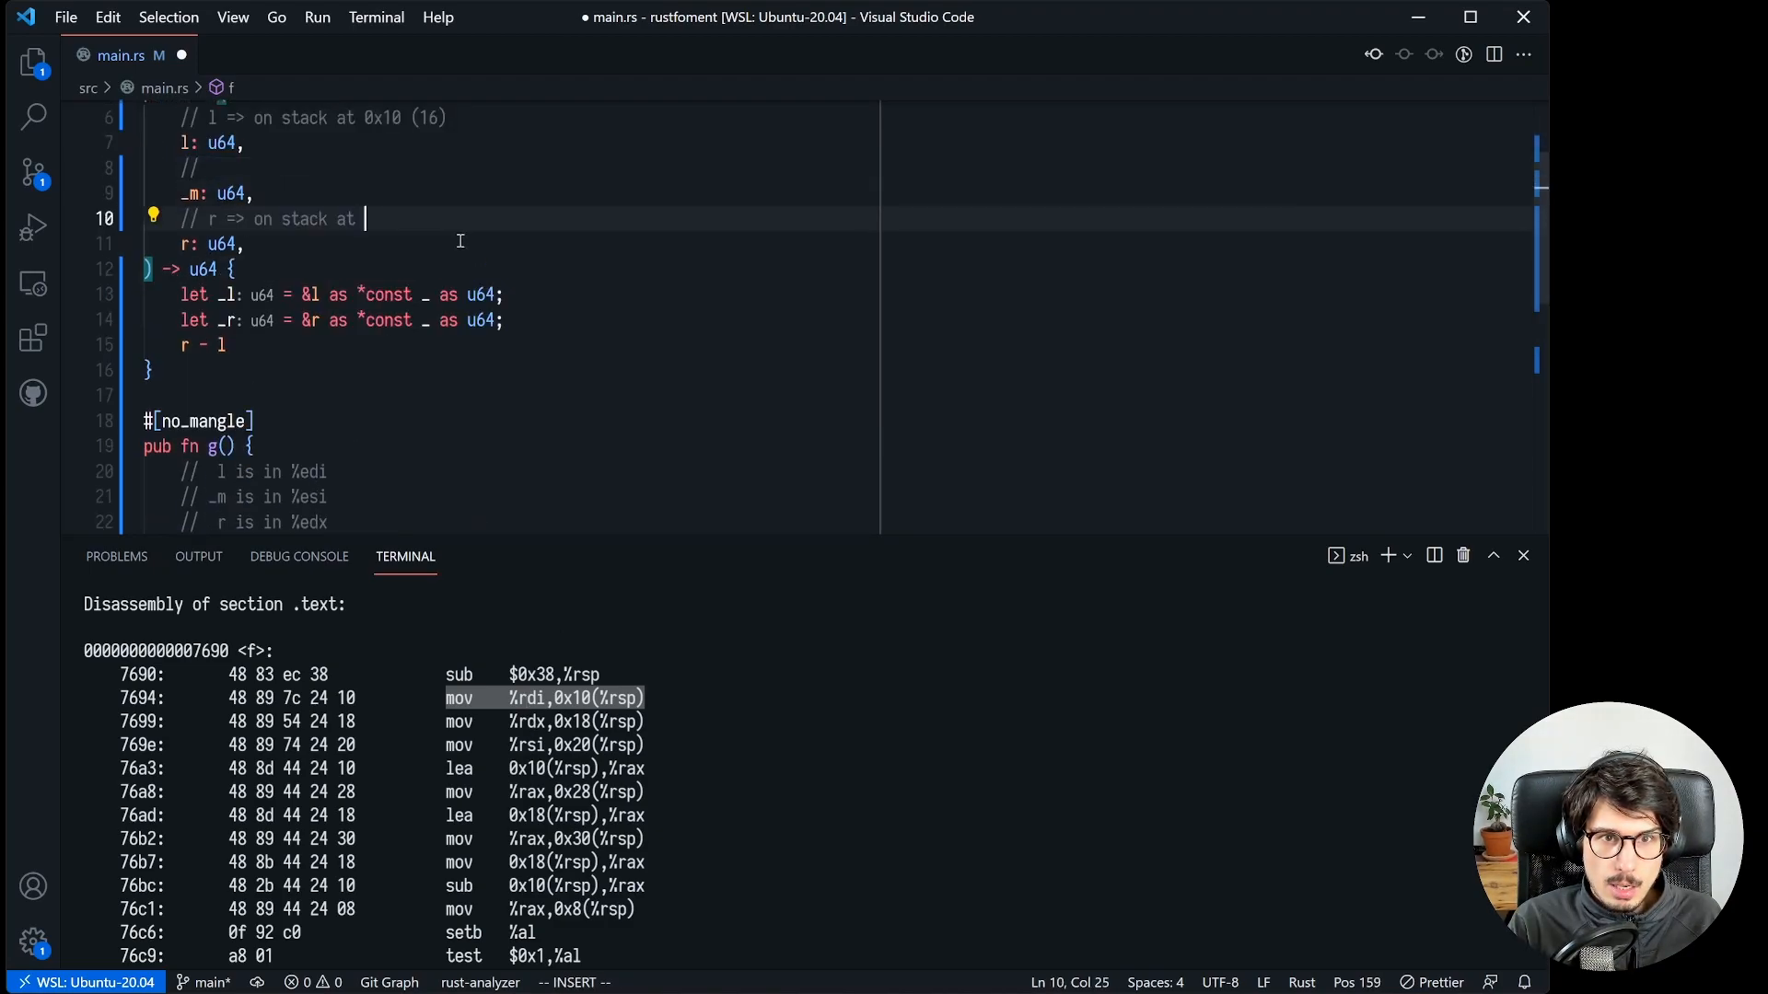
text(0)
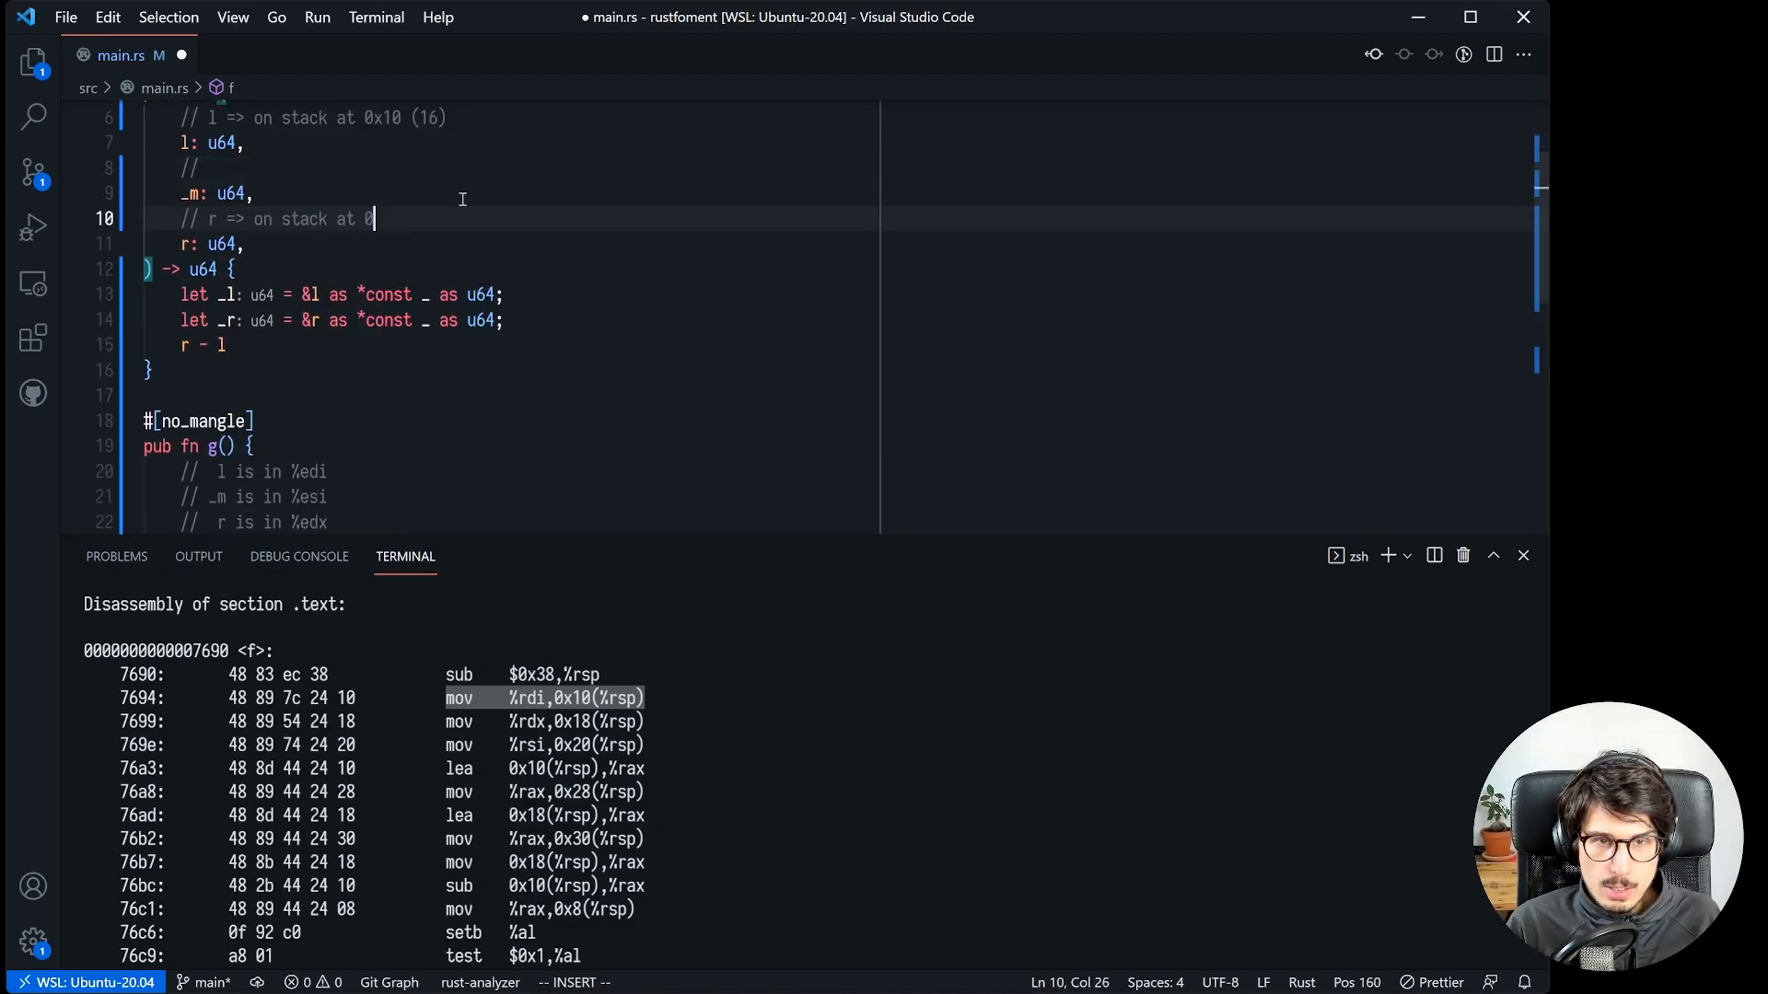
text(x18 (24))
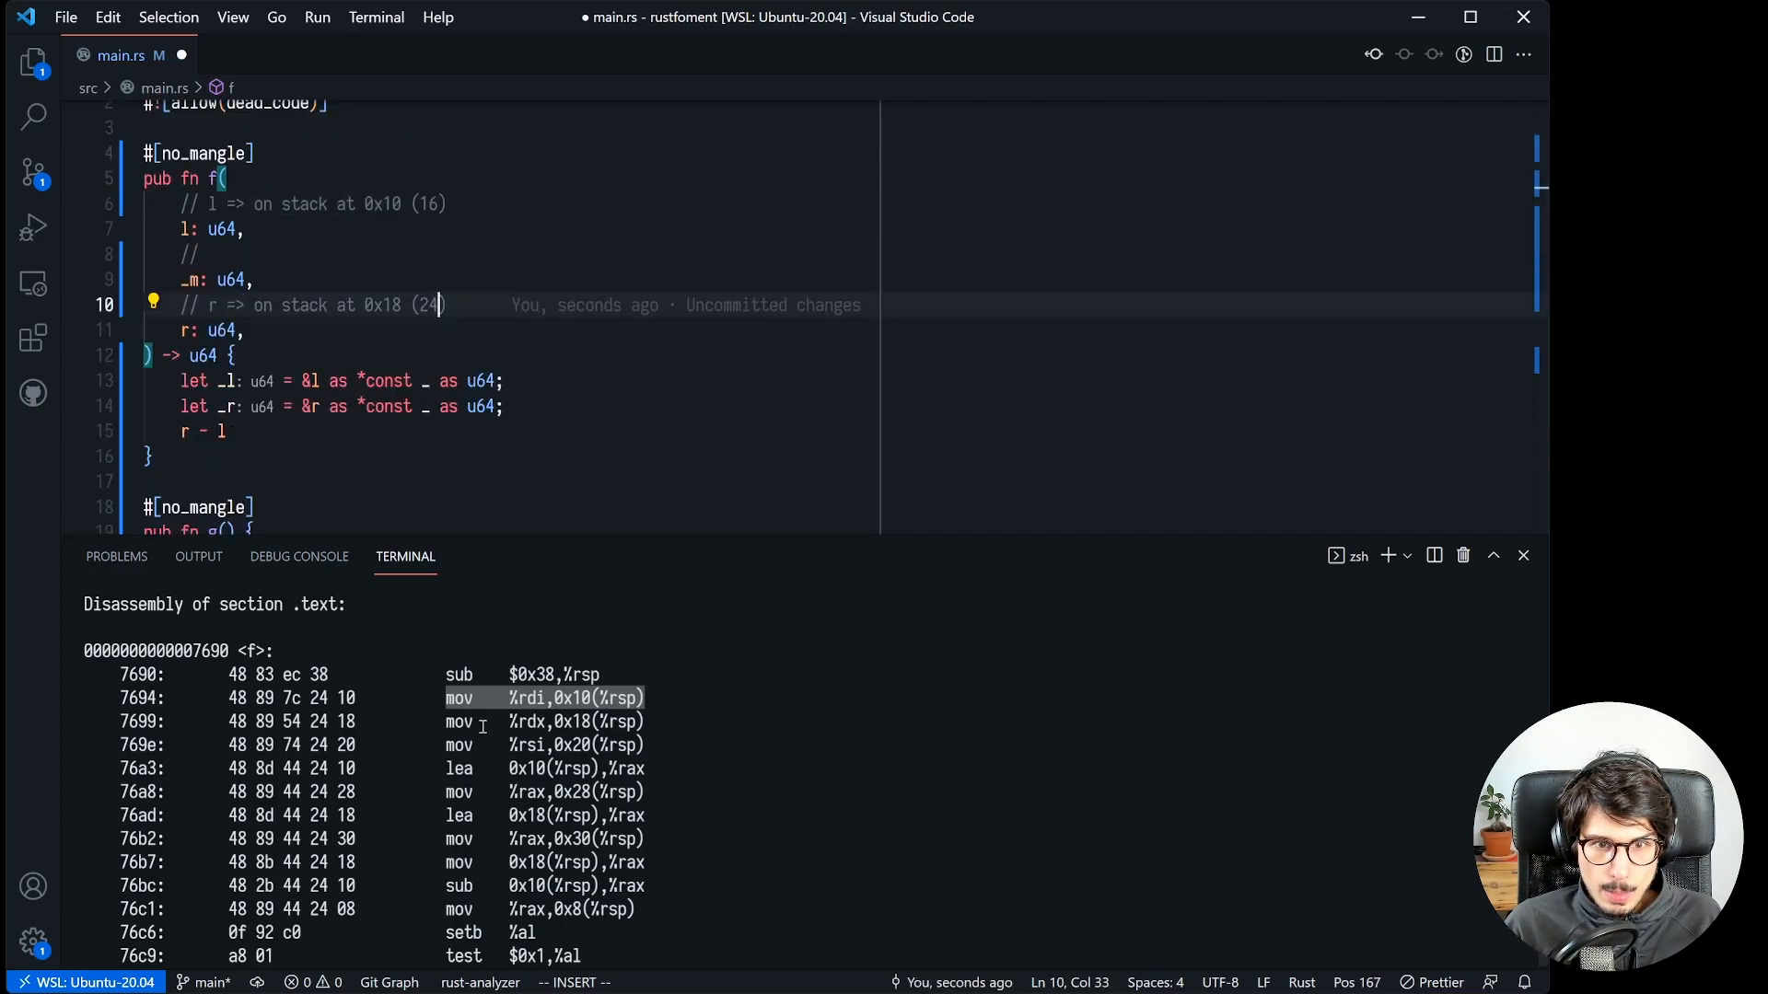
scroll(down, 3)
text( m => on stack at 0x20 (32))
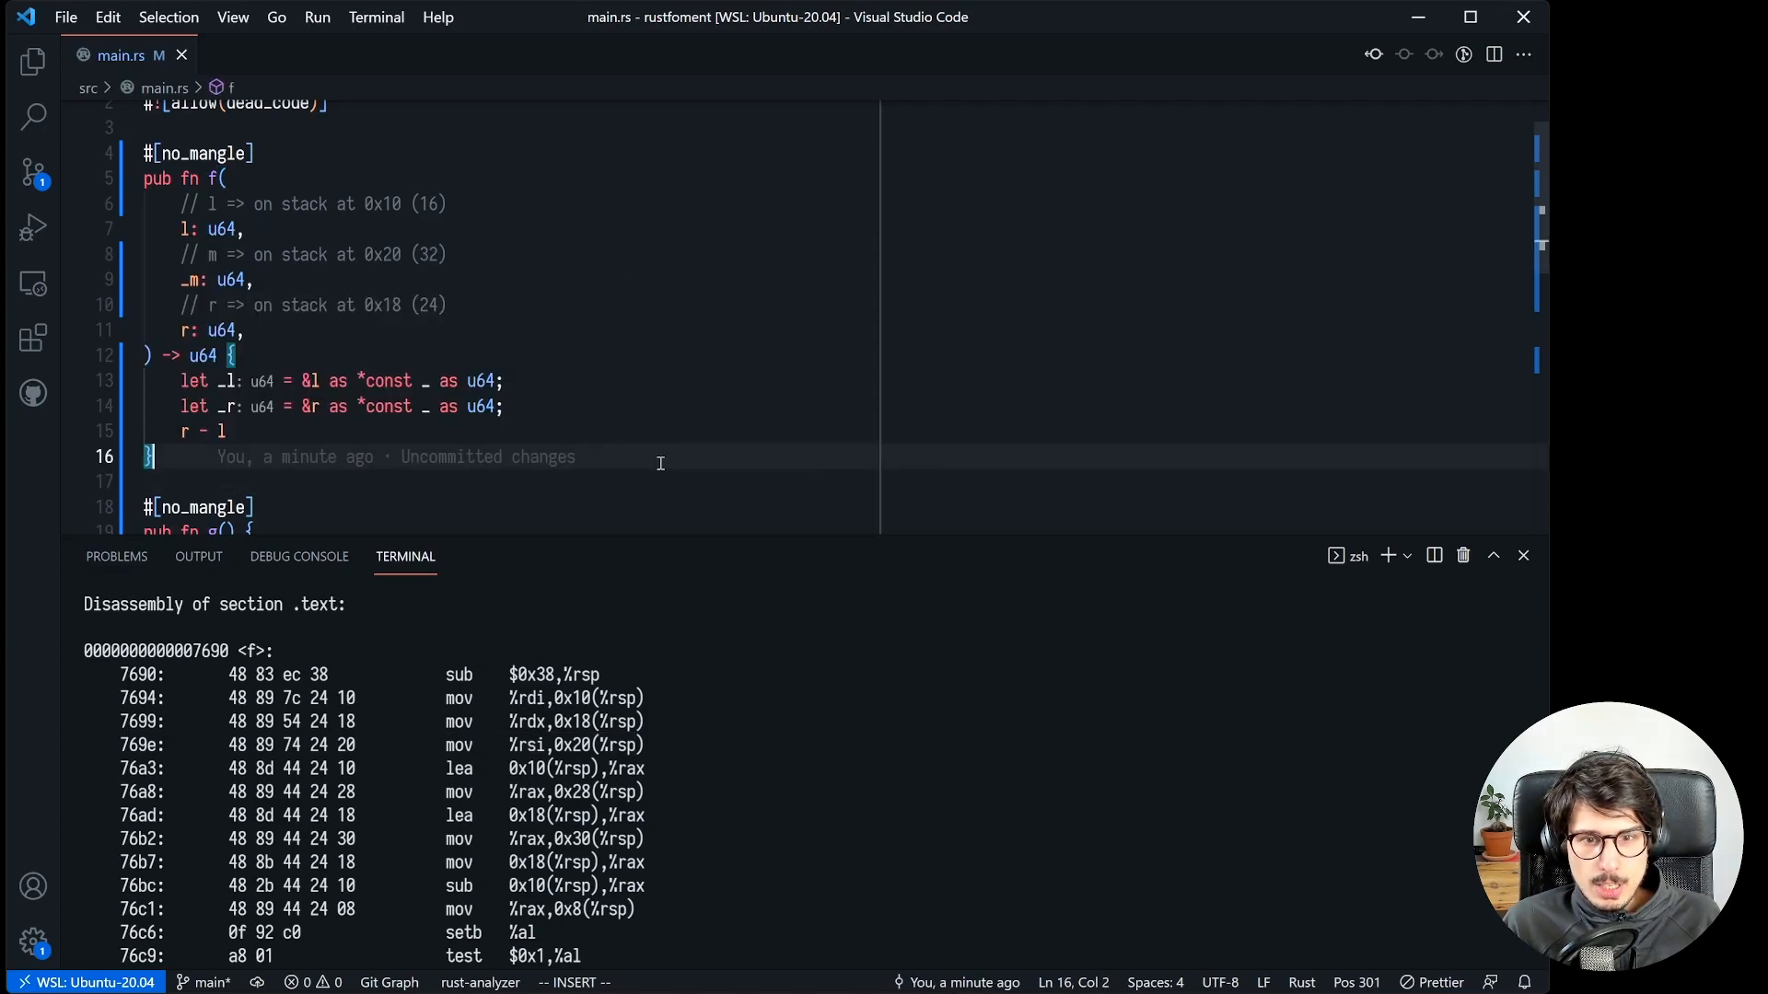
scroll(down, 3)
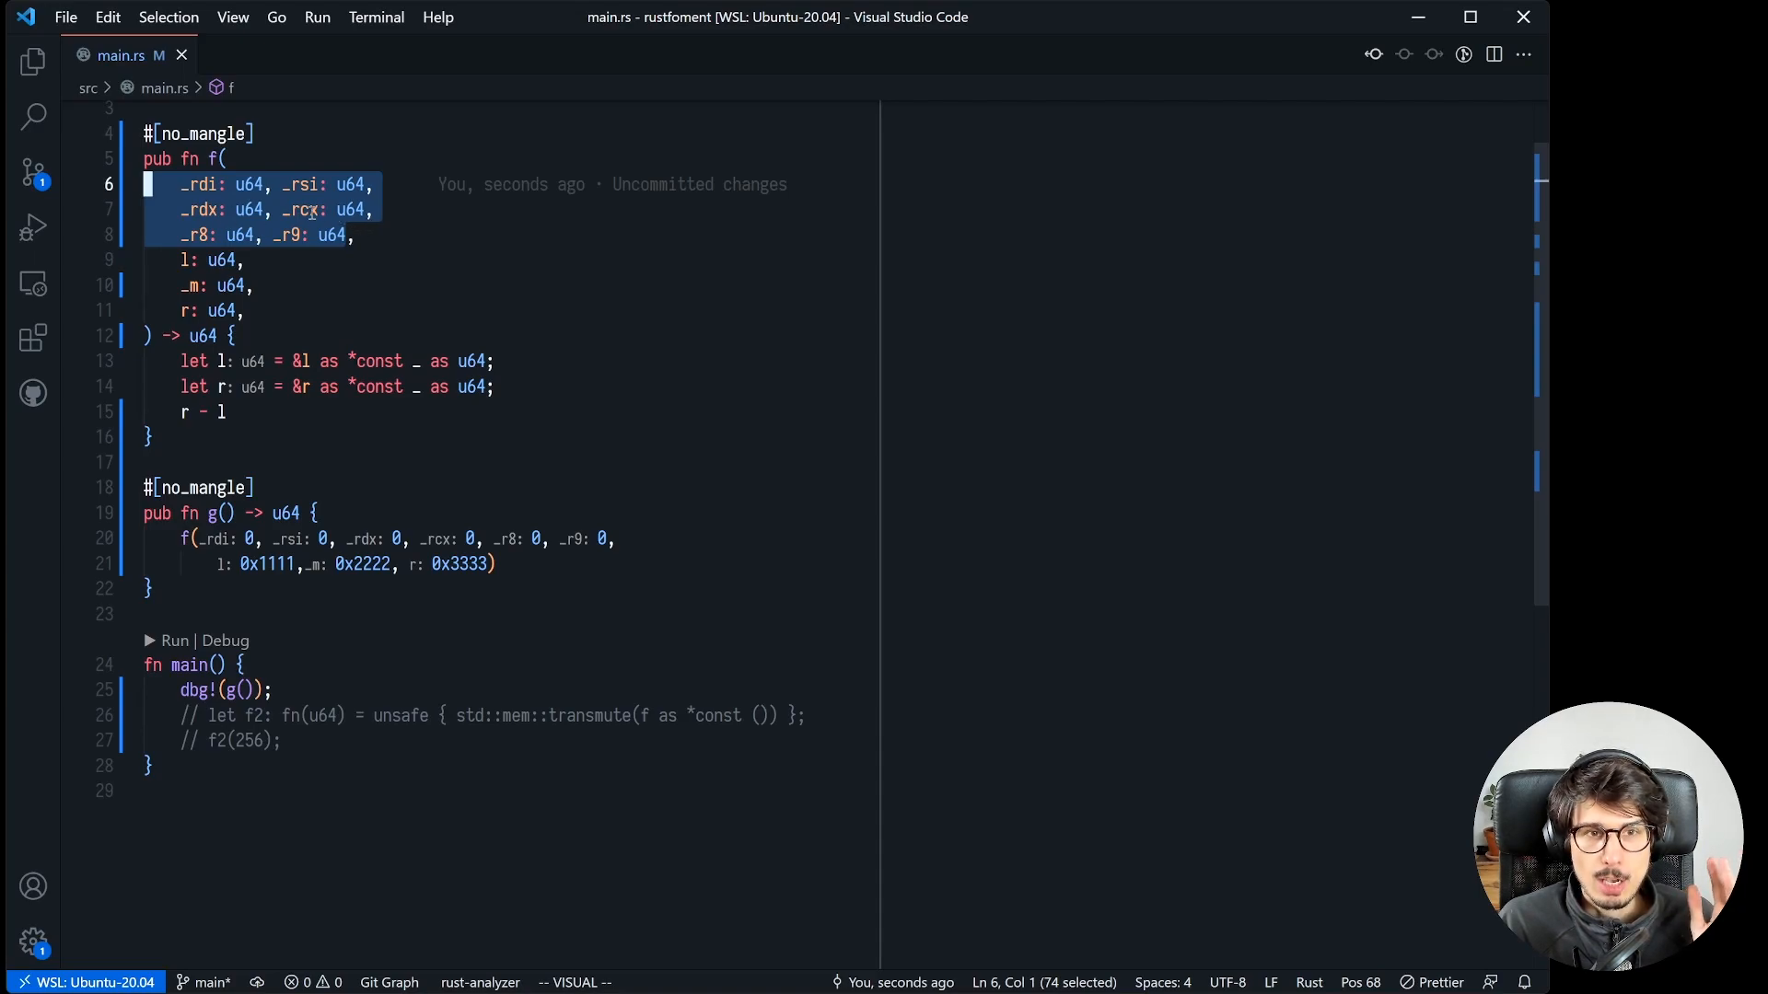
Select the word in f's signature to edit its dummy register parameters
double_click(199, 210)
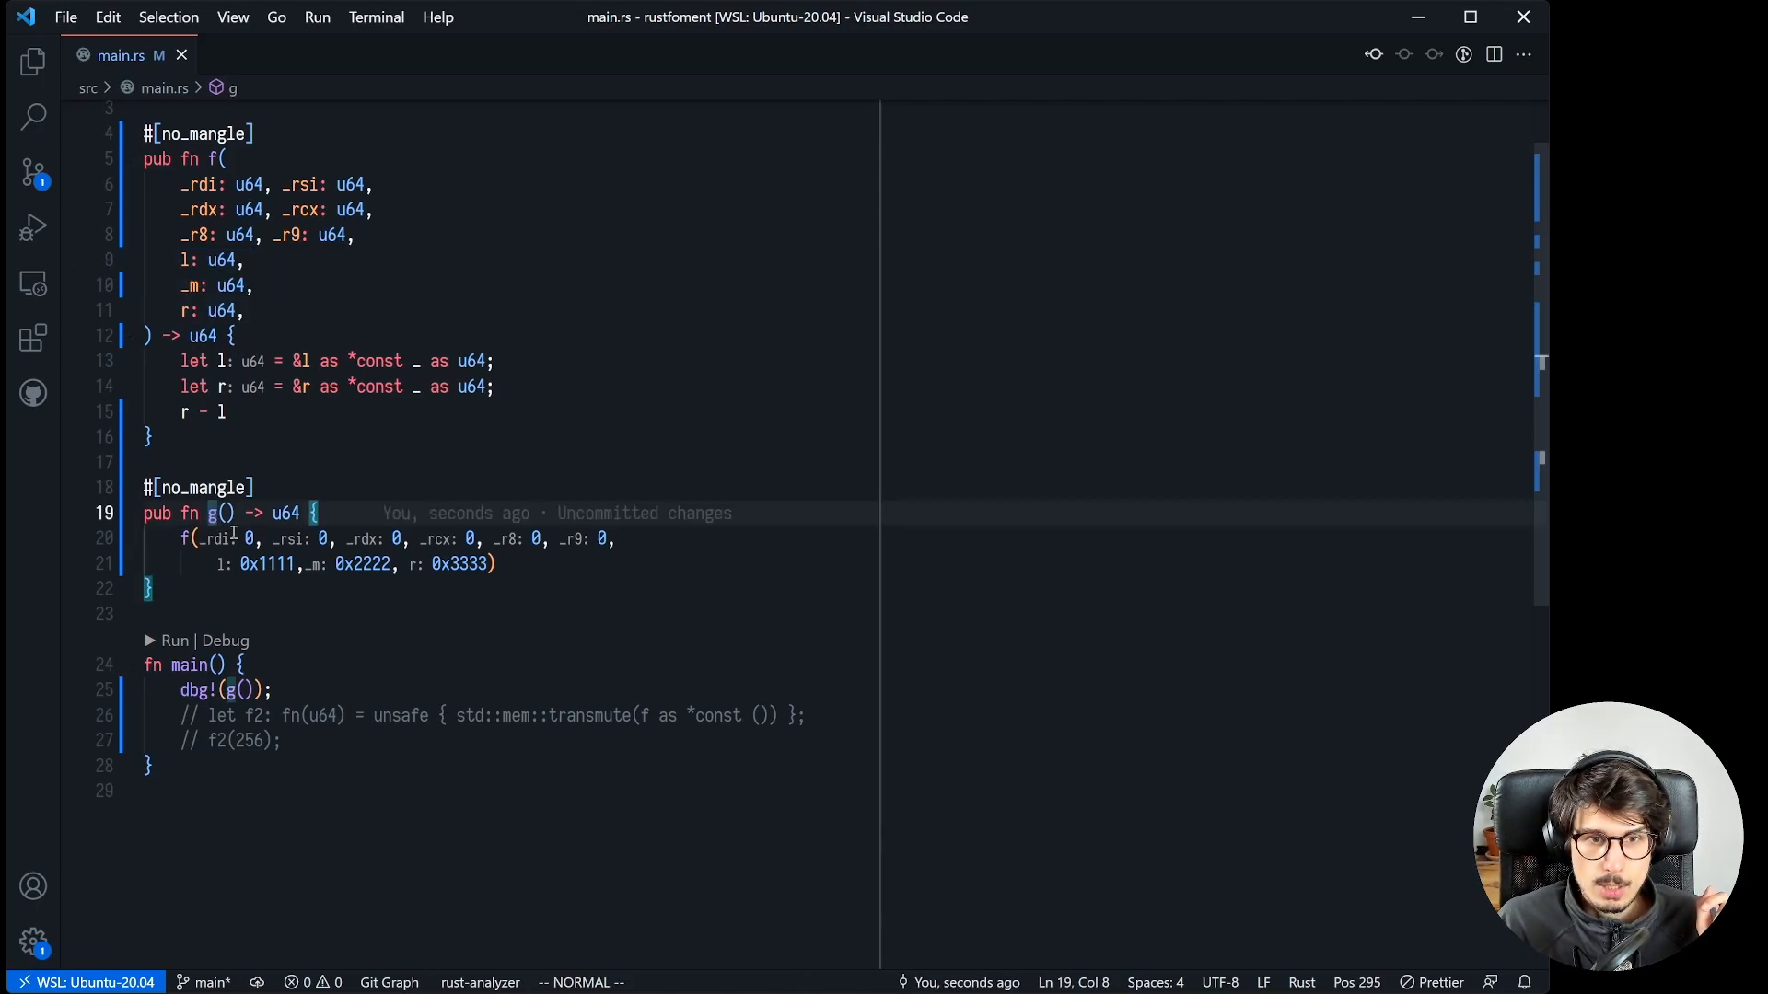
drag(245, 540, 610, 540)
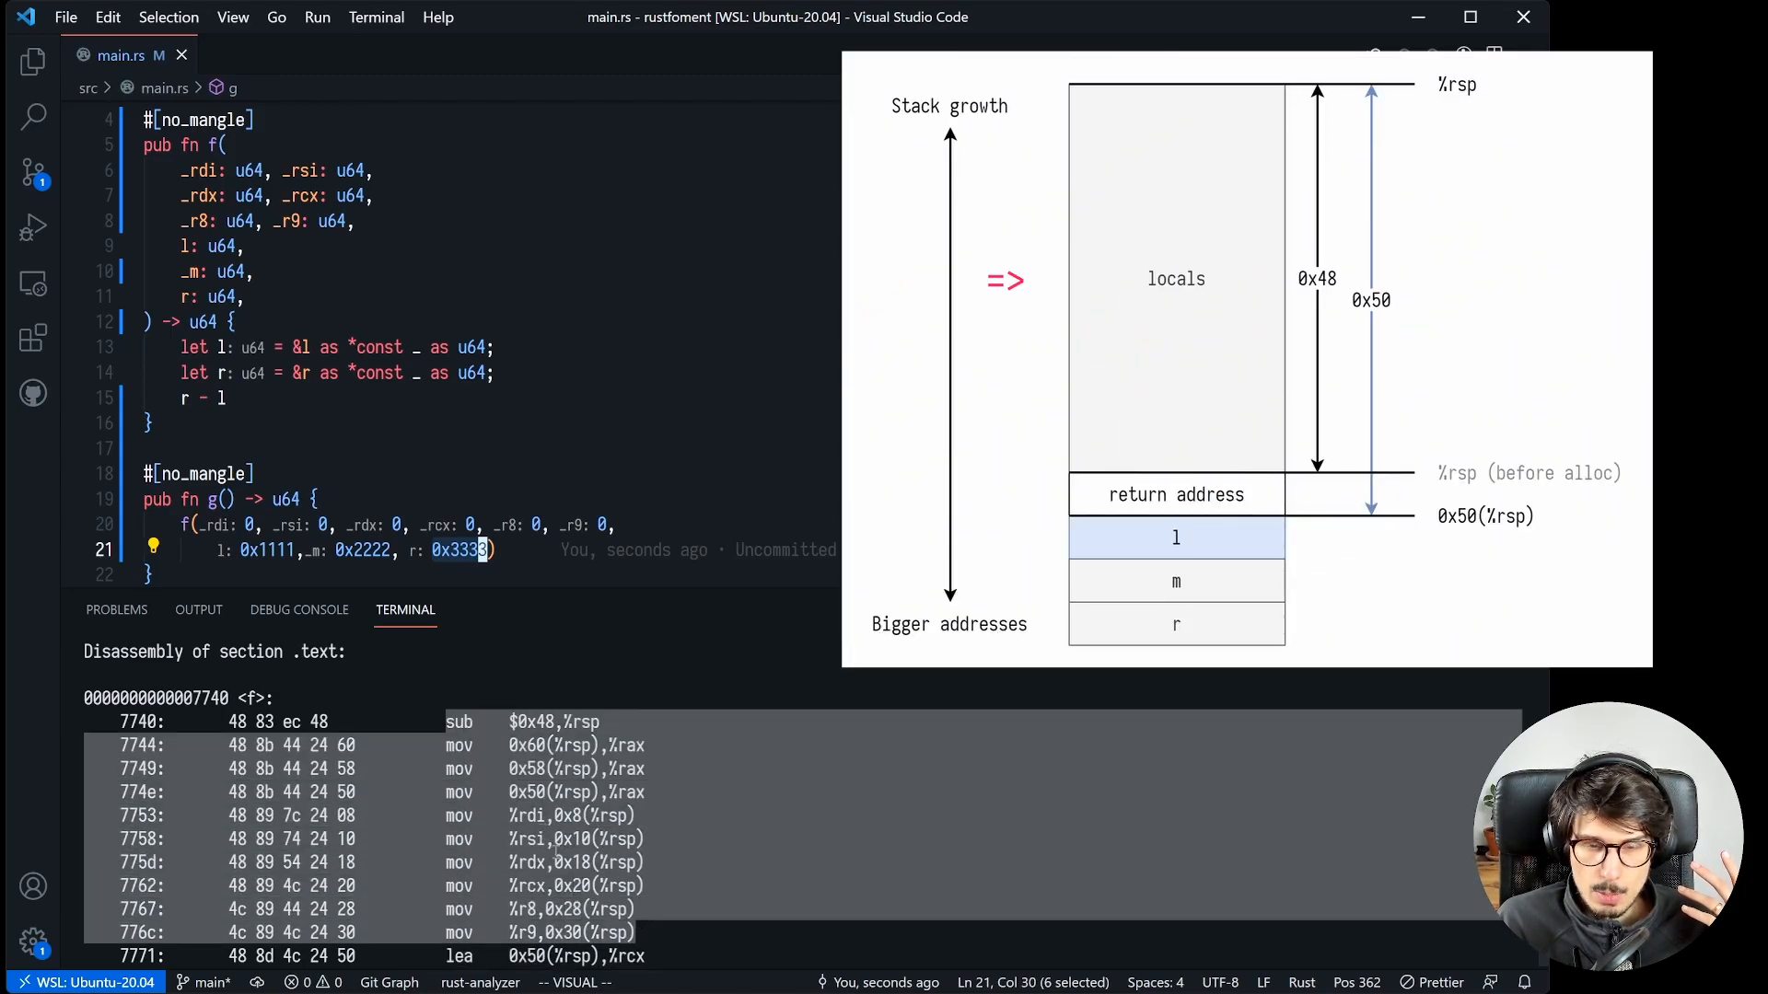
scroll(down, 3)
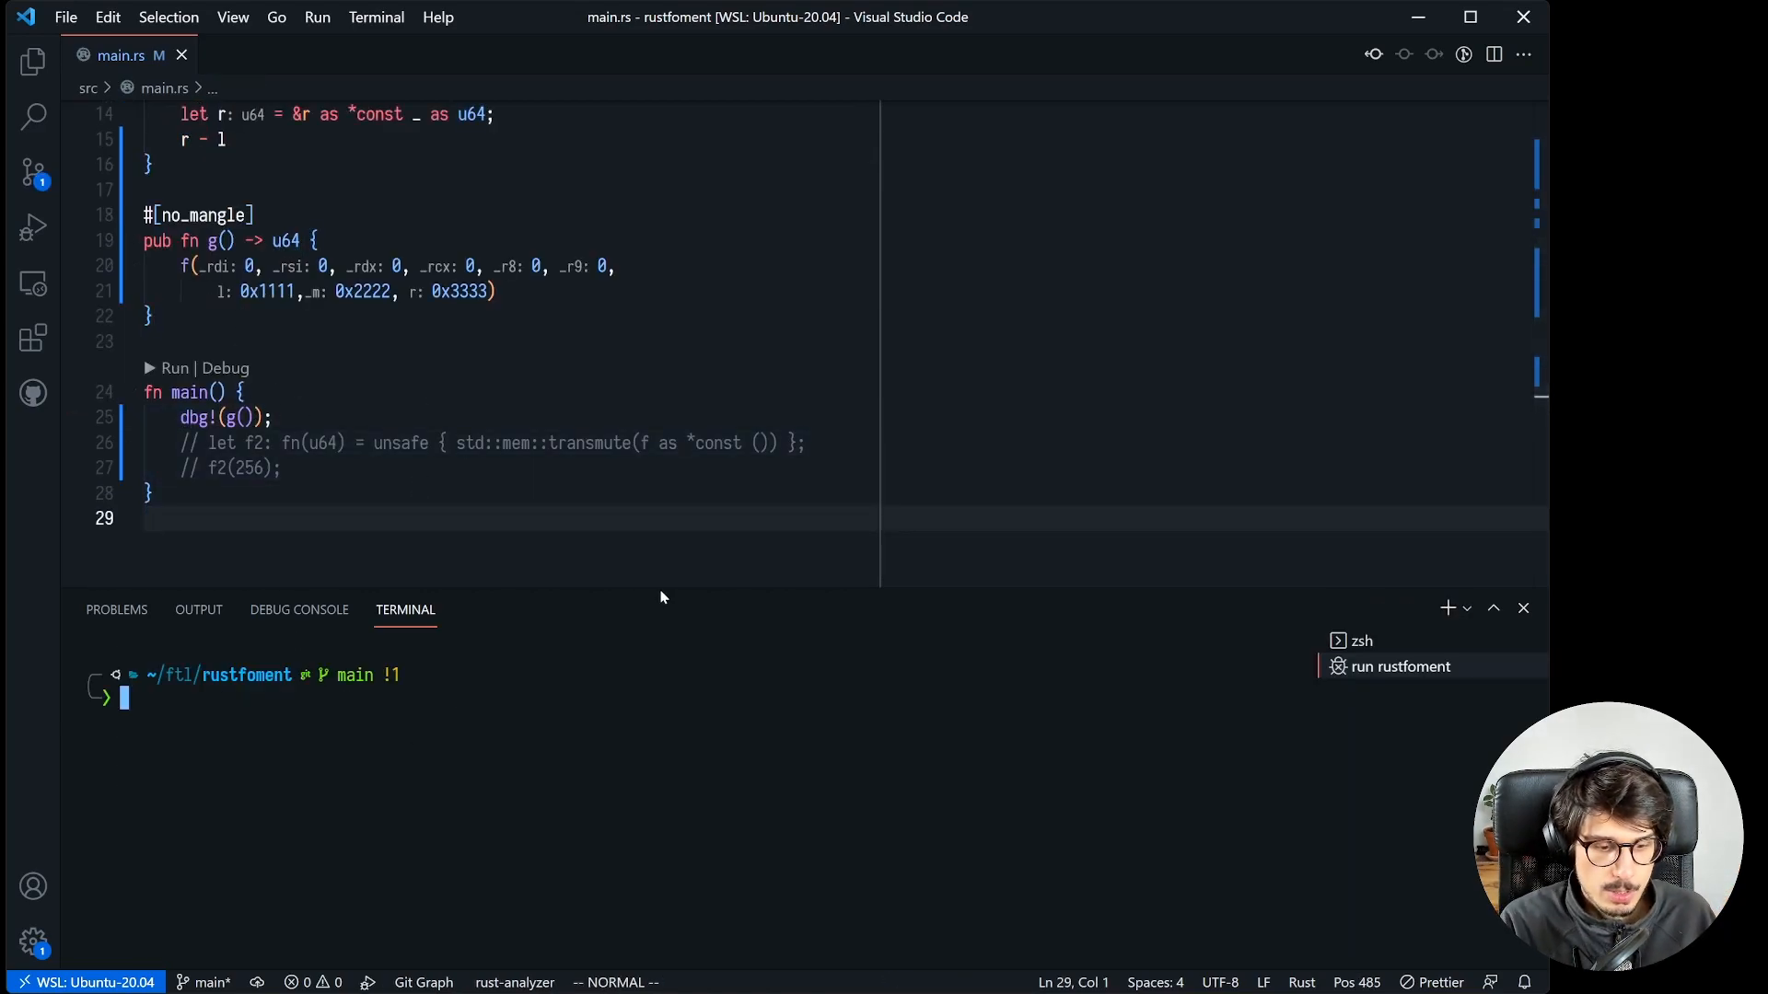
Run the program with cargo run, printing g() = 16
text(cargo run)
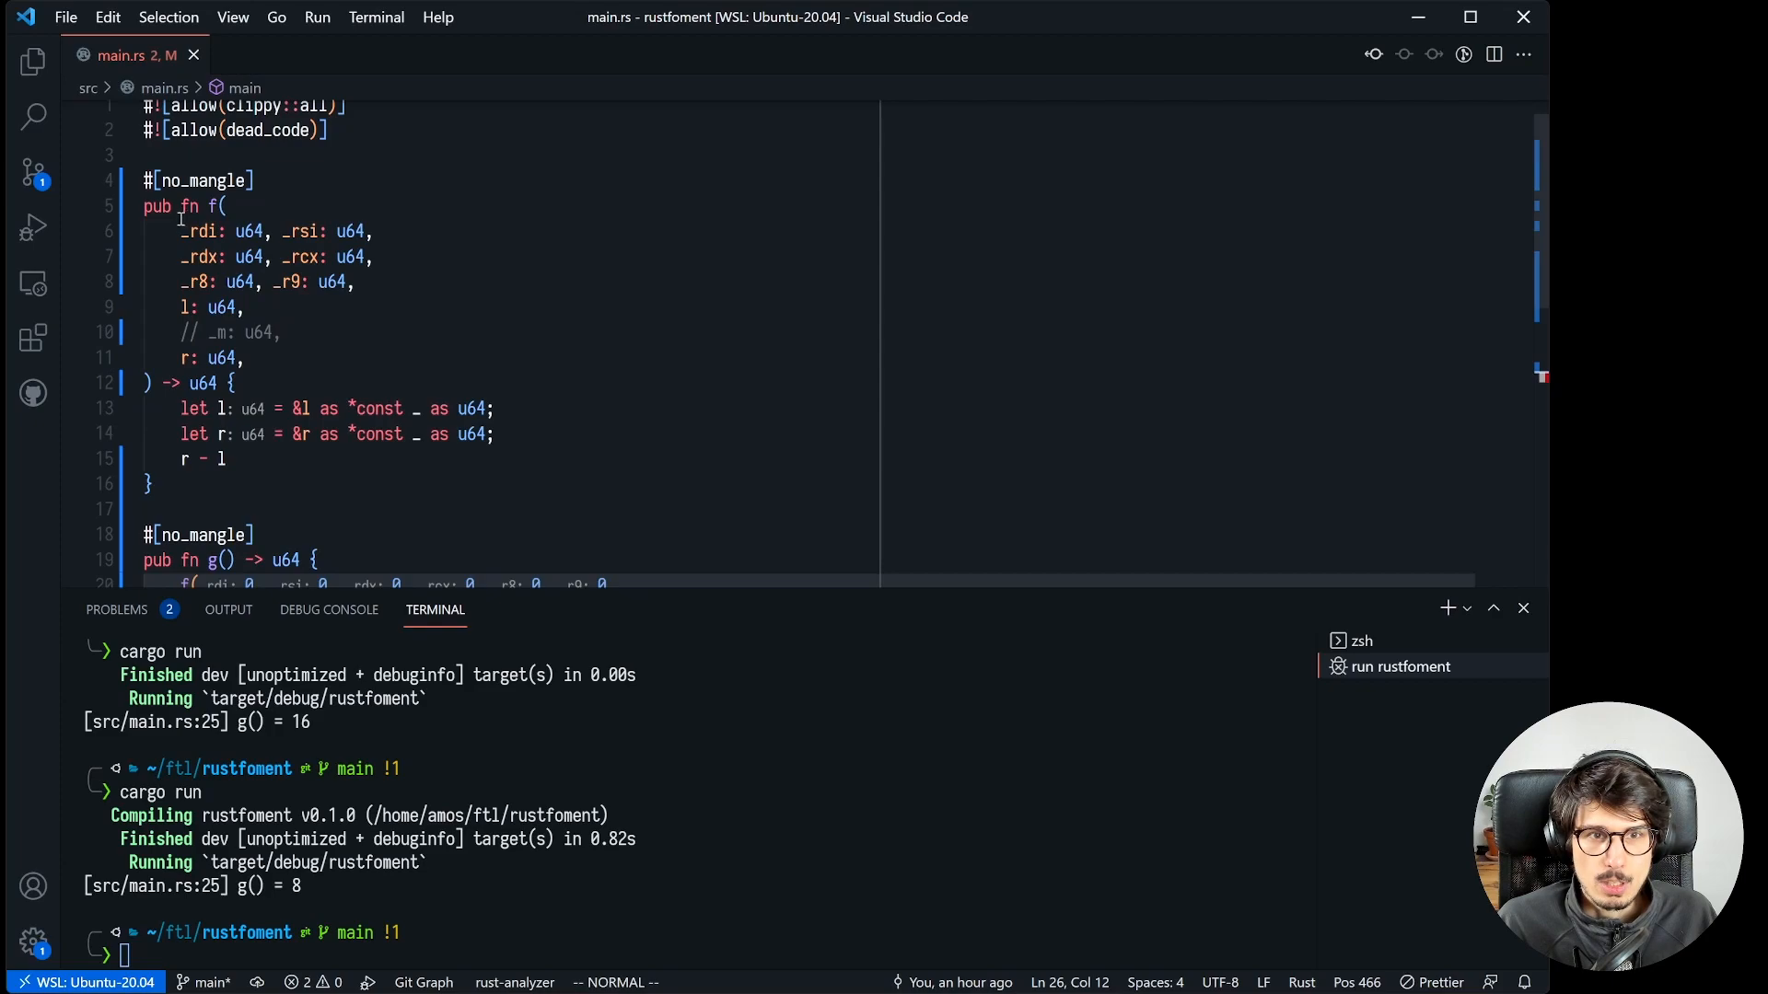
Scroll down to f's signature where _m is commented out
scroll(down, 3)
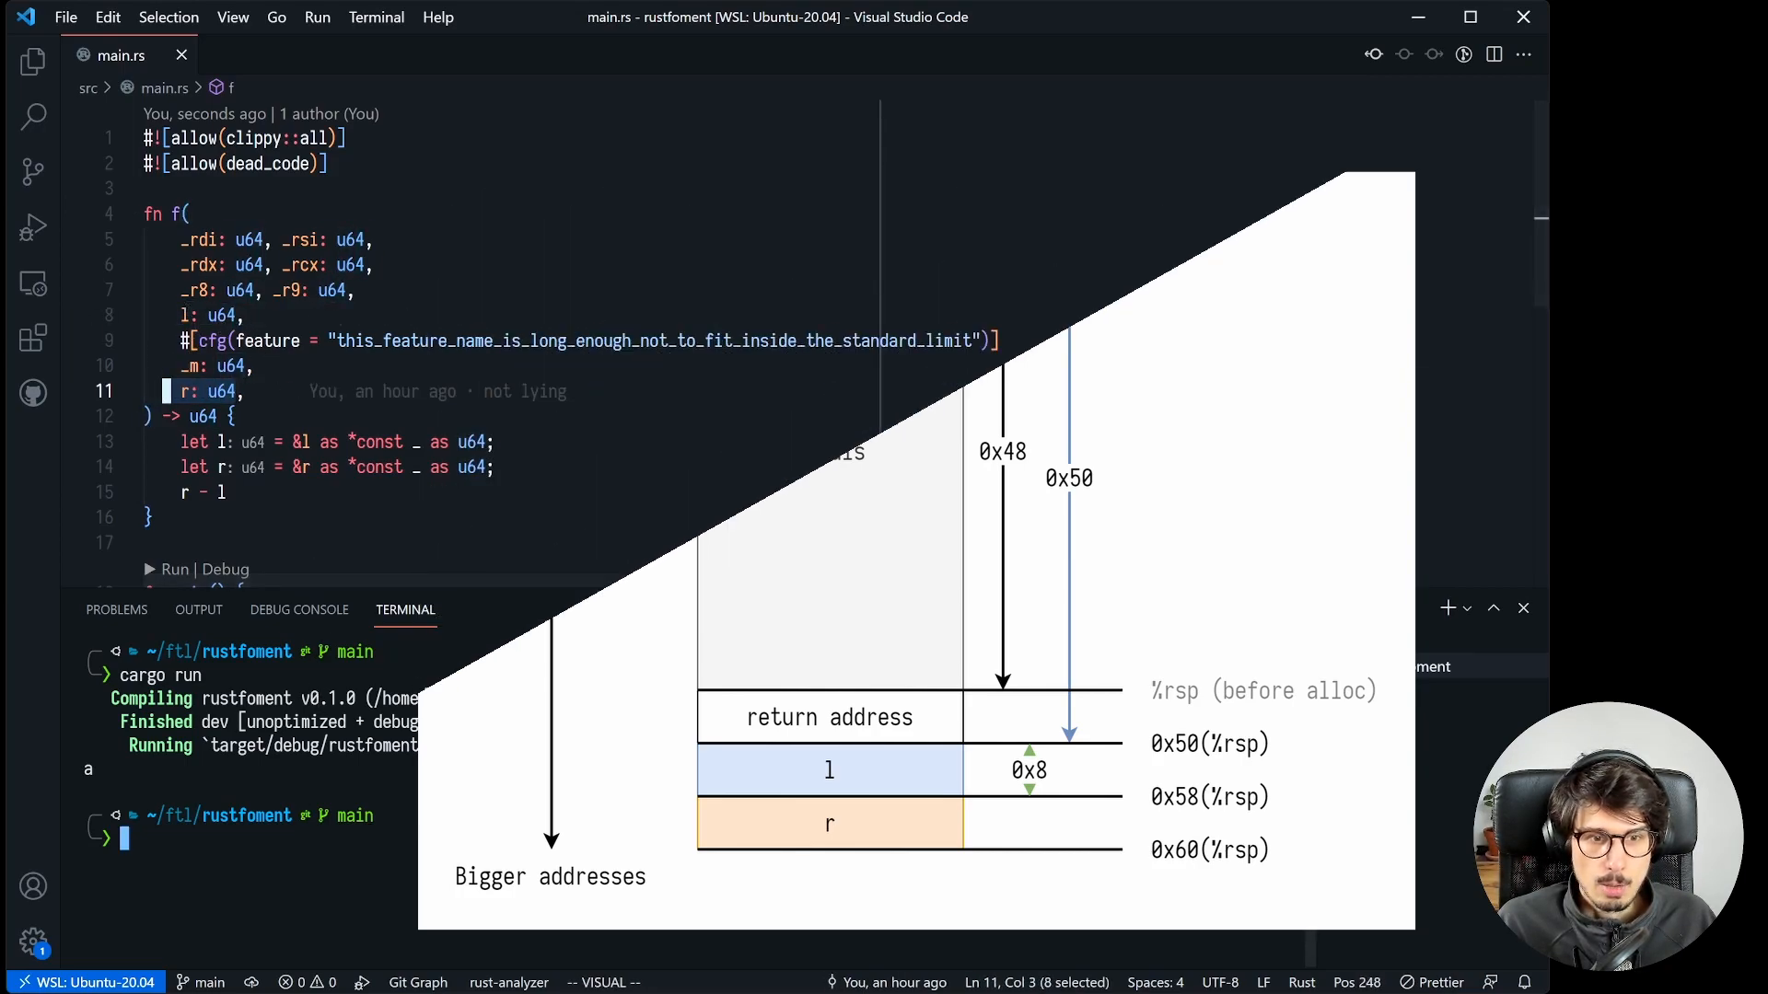
Run cargo fmt to split f's parameters onto separate lines, dropping the long cfg attribute
text(cargo fmt)
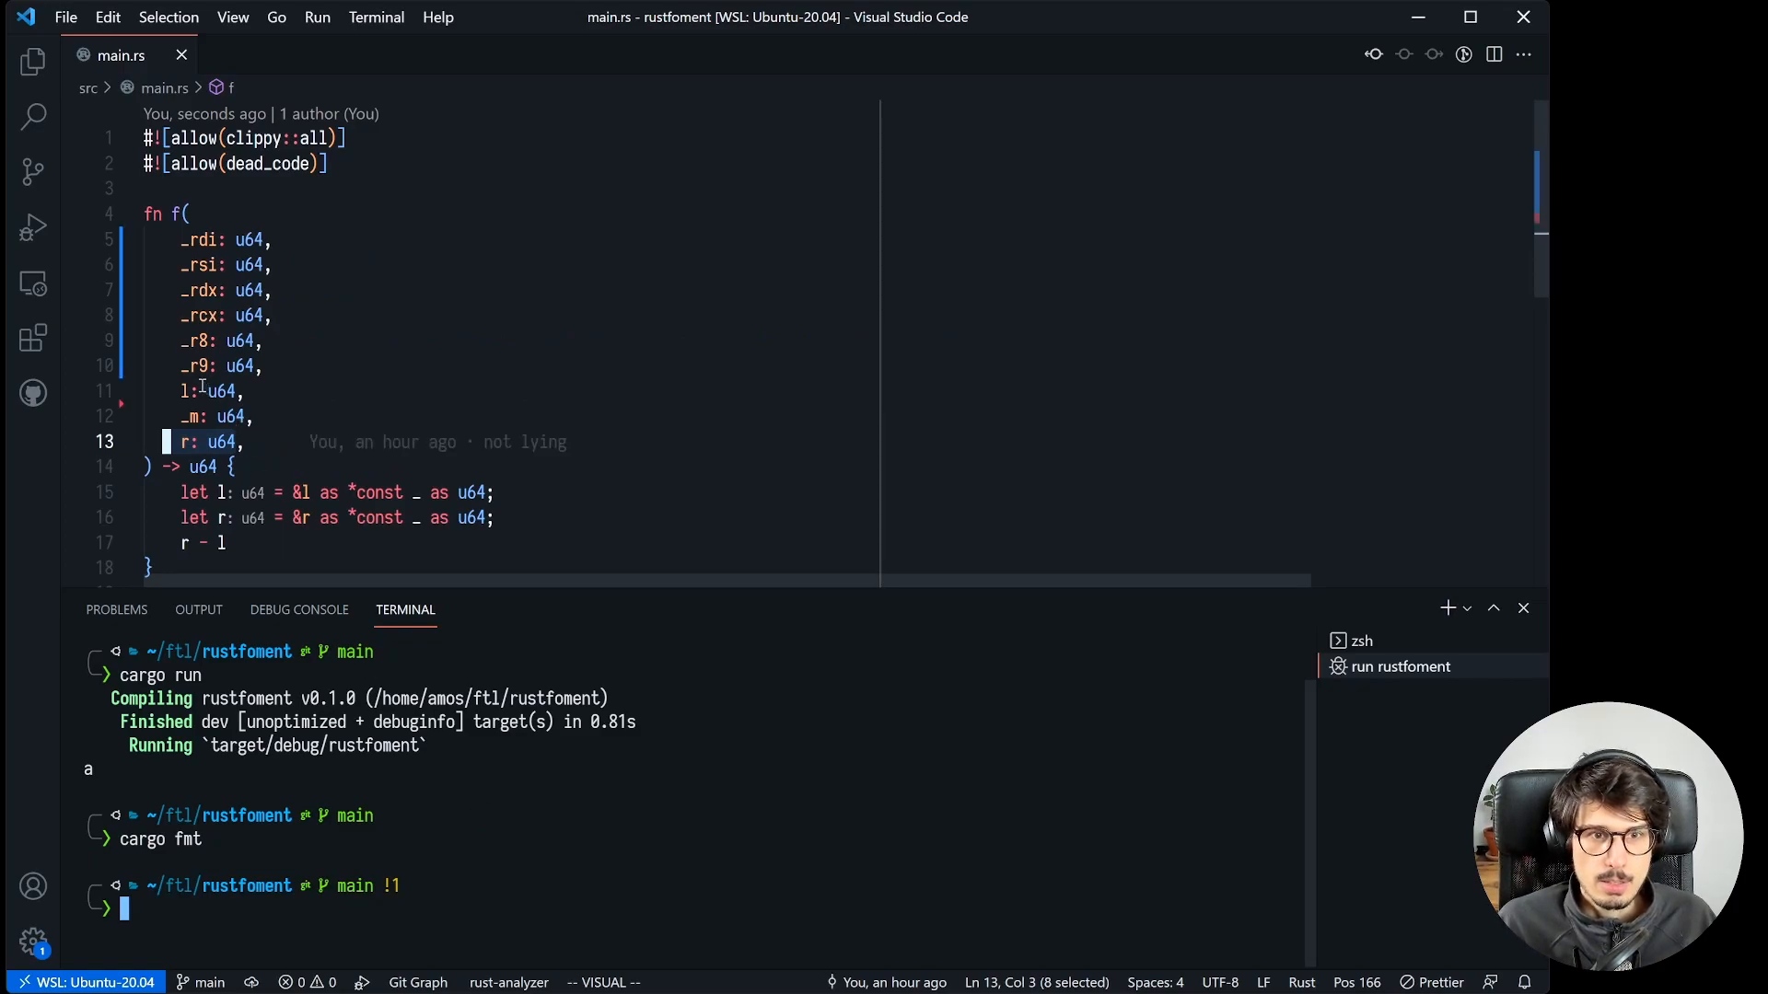